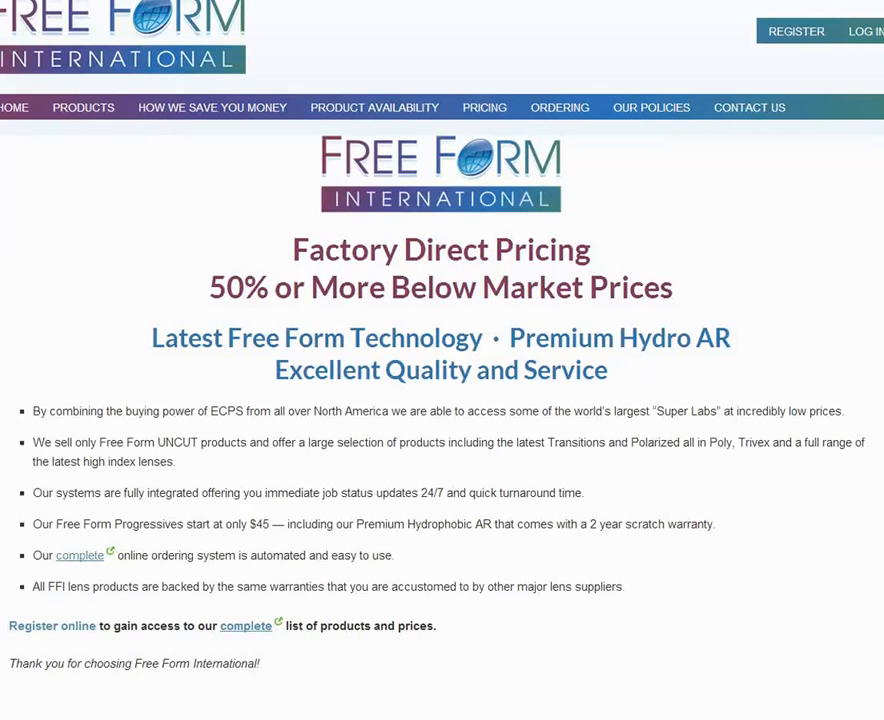
{"action": "mouse_move", "coordinate": [672, 232]}
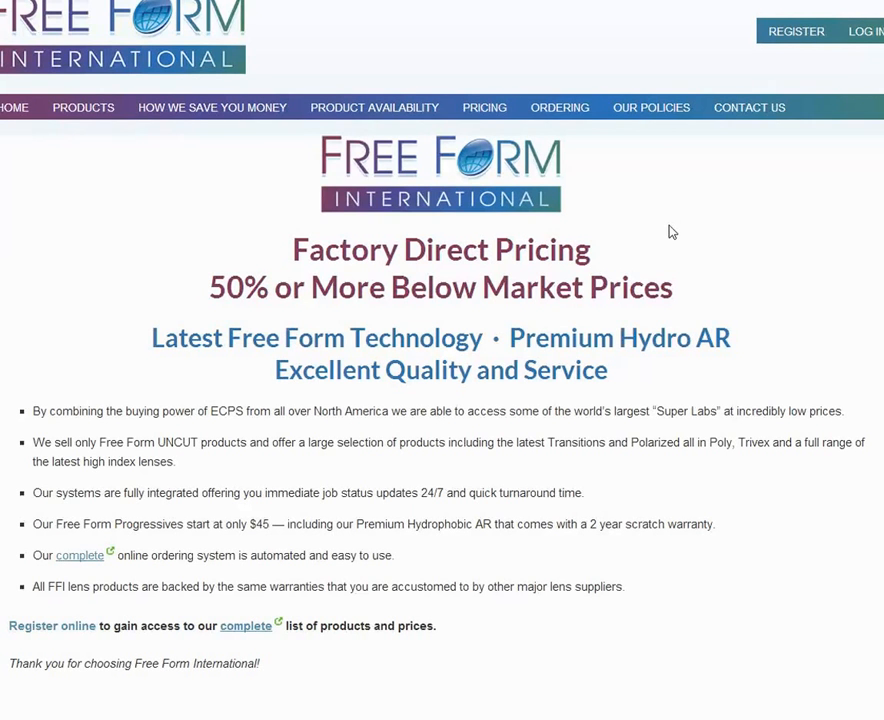
{"action": "mouse_move", "coordinate": [716, 66]}
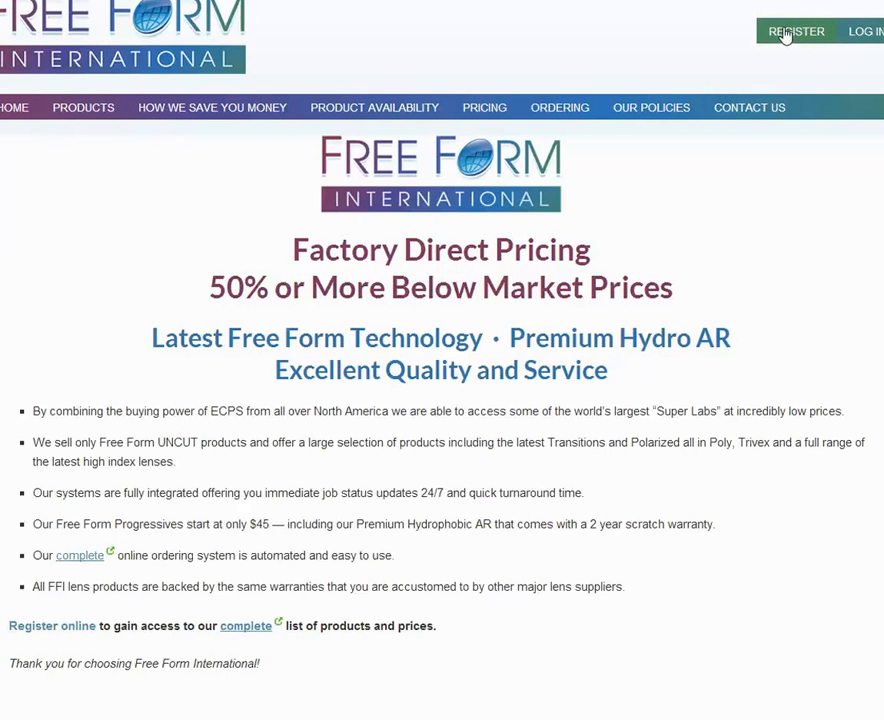
- Start registration and enter the name Bob Brown with middle initial
{"action": "left_click", "coordinate": [796, 32]}
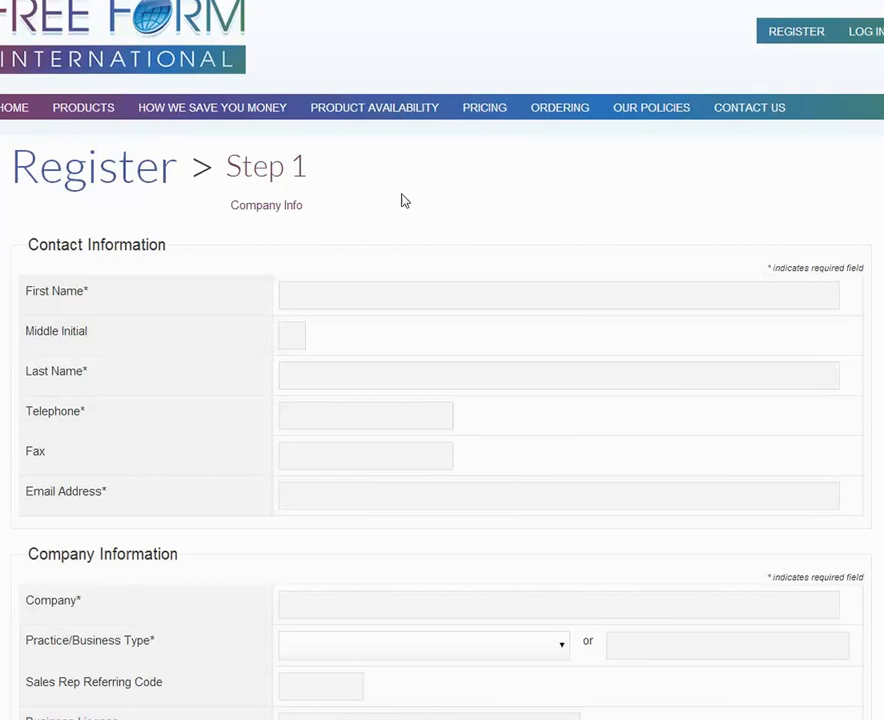
{"action": "mouse_move", "coordinate": [310, 184]}
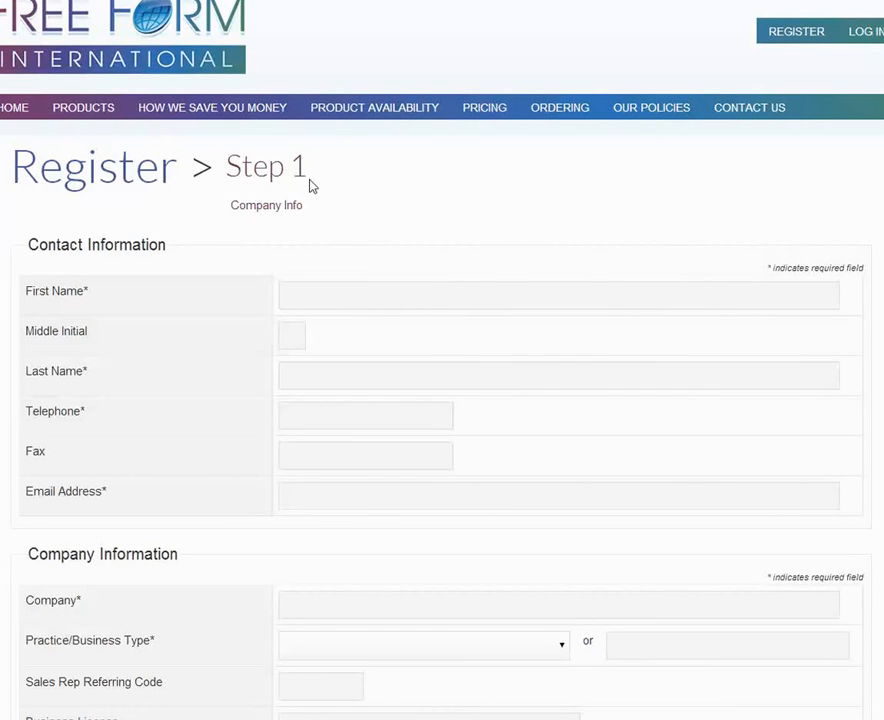
{"action": "mouse_move", "coordinate": [552, 220]}
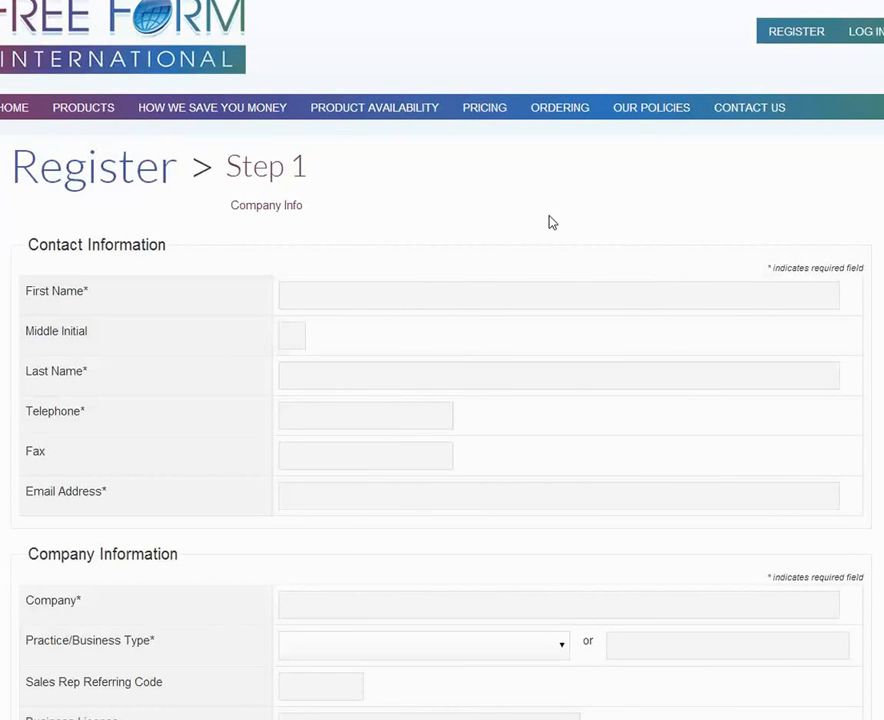
{"action": "mouse_move", "coordinate": [250, 258]}
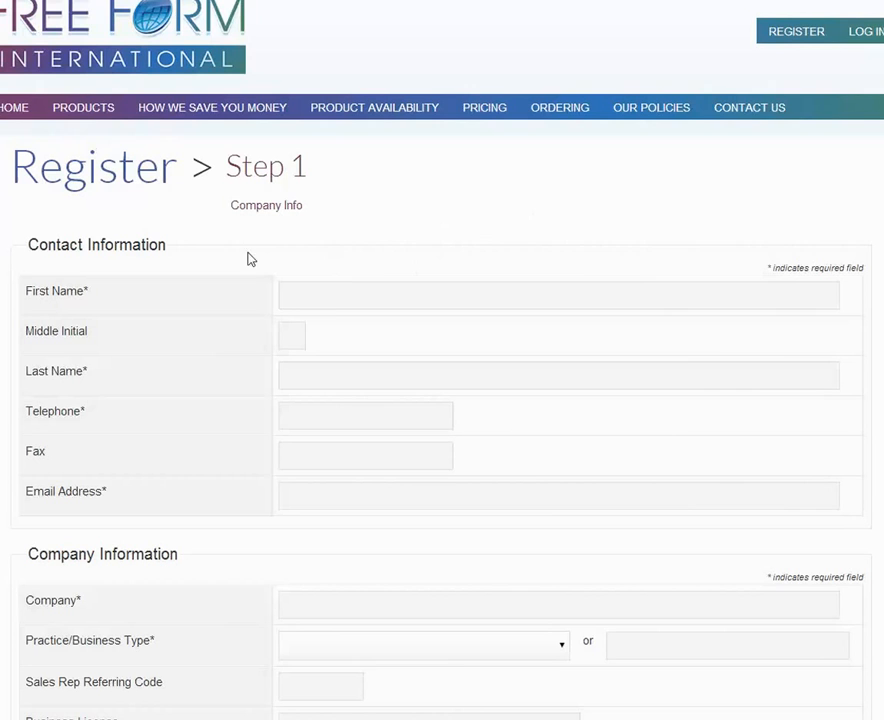
{"action": "mouse_move", "coordinate": [510, 160]}
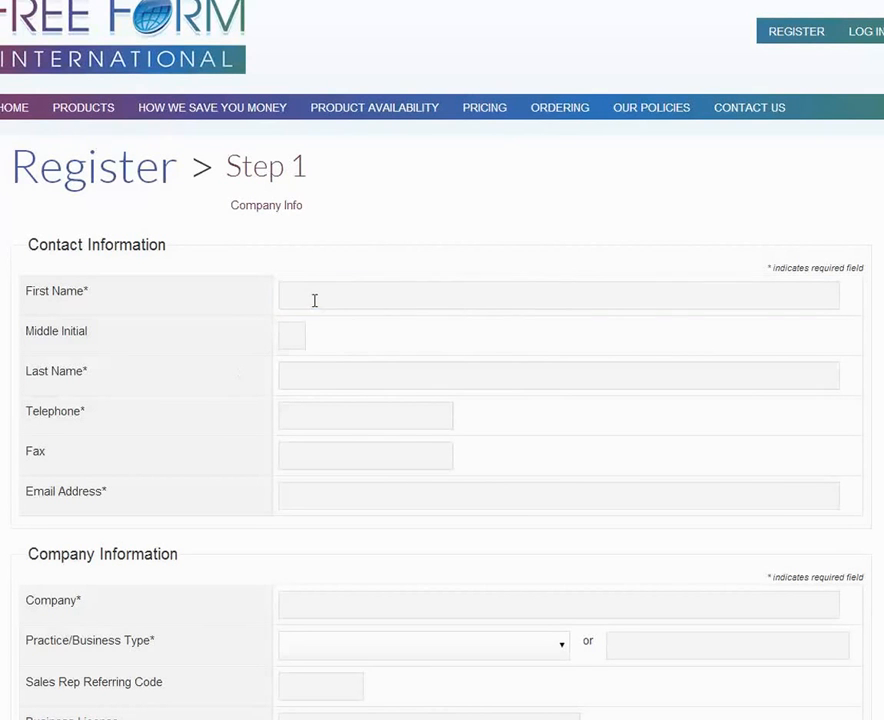
{"action": "type", "text": "B"}
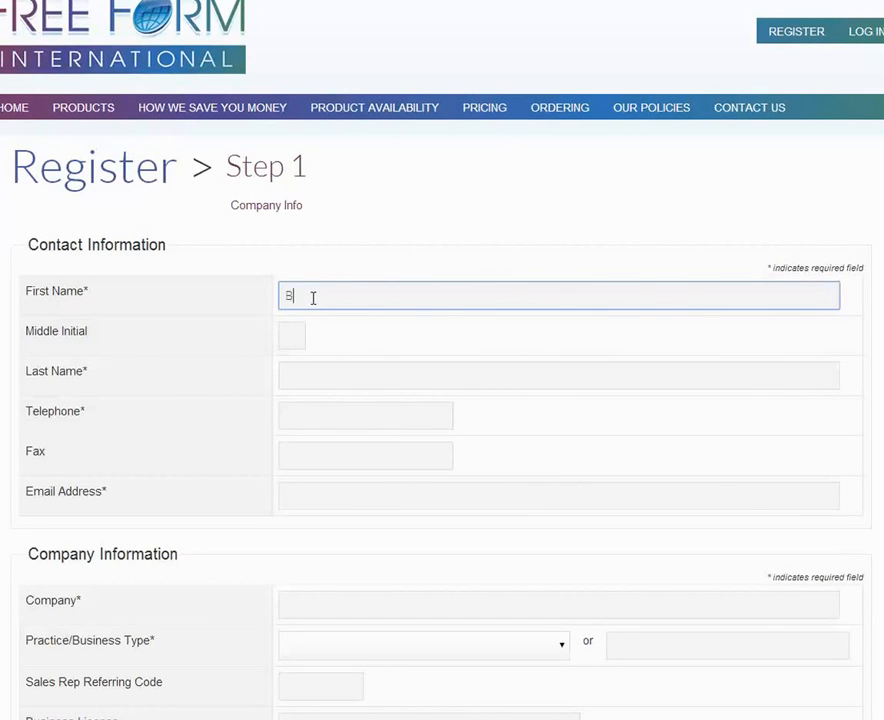
{"action": "type", "text": "ob"}
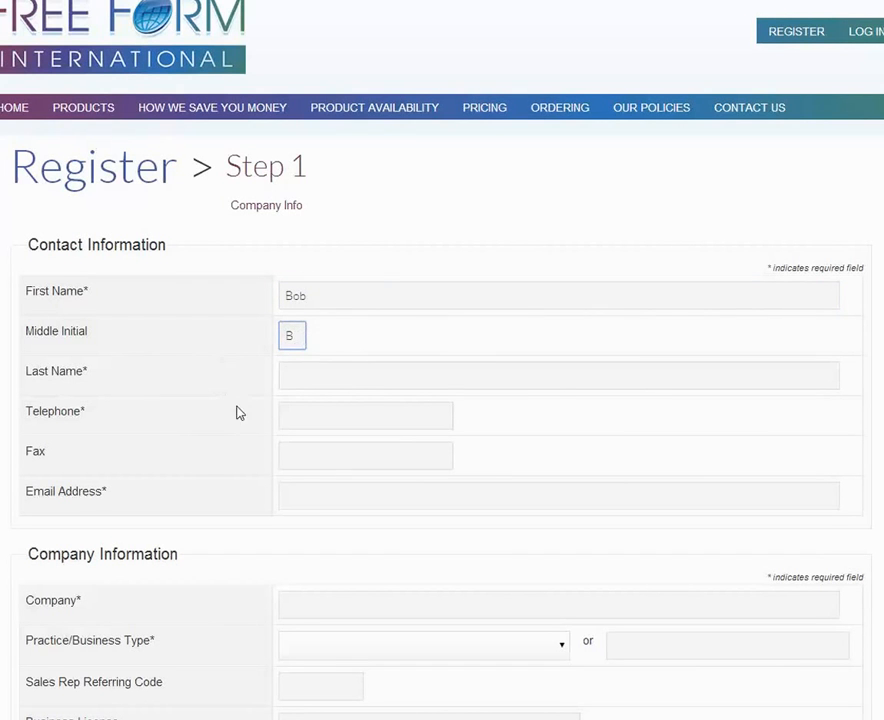
{"action": "left_click", "coordinate": [558, 376]}
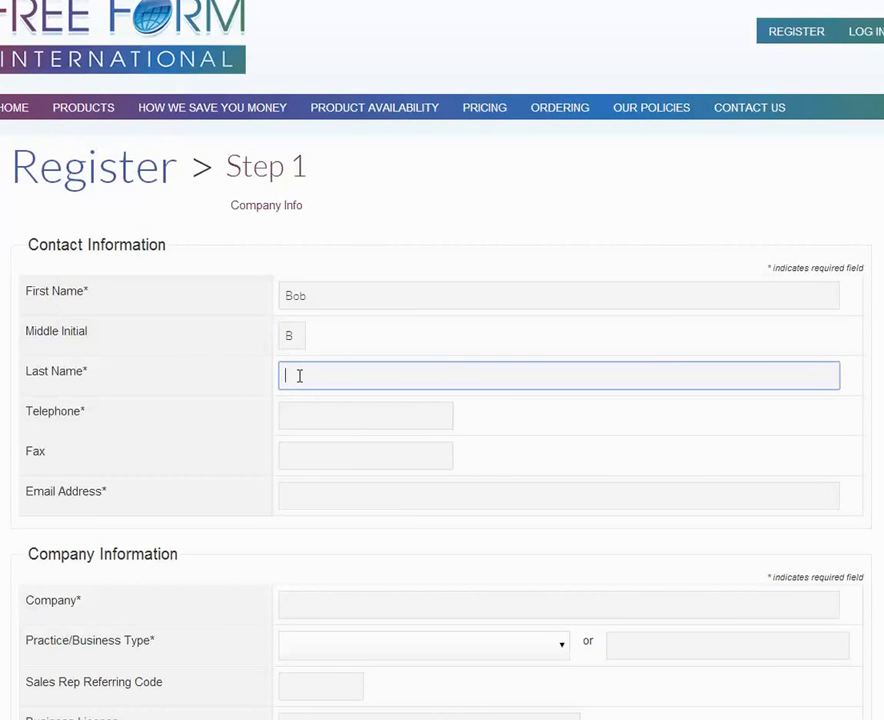
{"action": "type", "text": "Brown"}
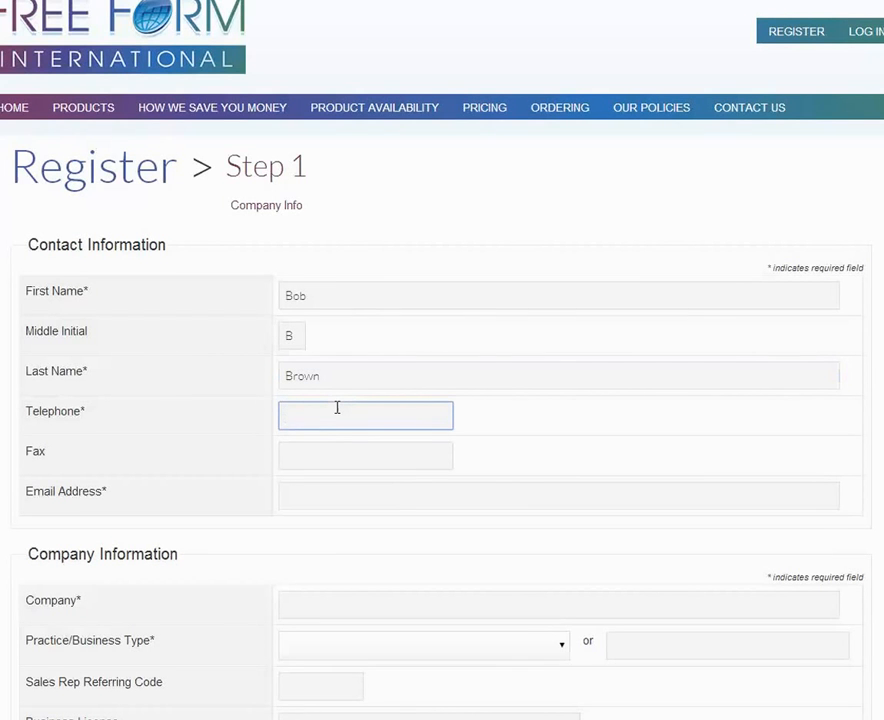
- Enter the telephone number 513-...-1212
{"action": "type", "text": "513-555"}
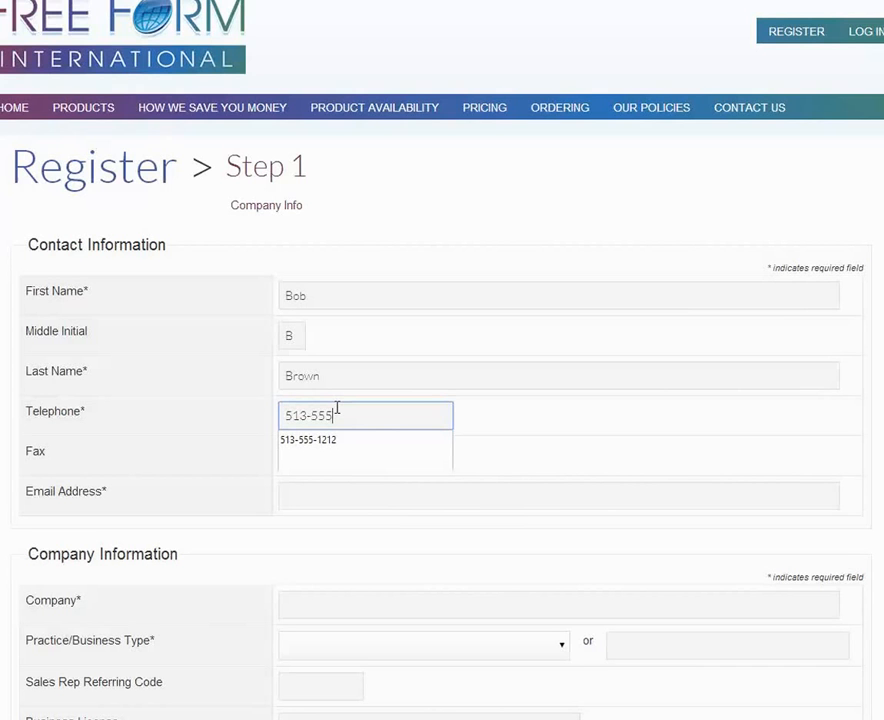
{"action": "type", "text": "-1212"}
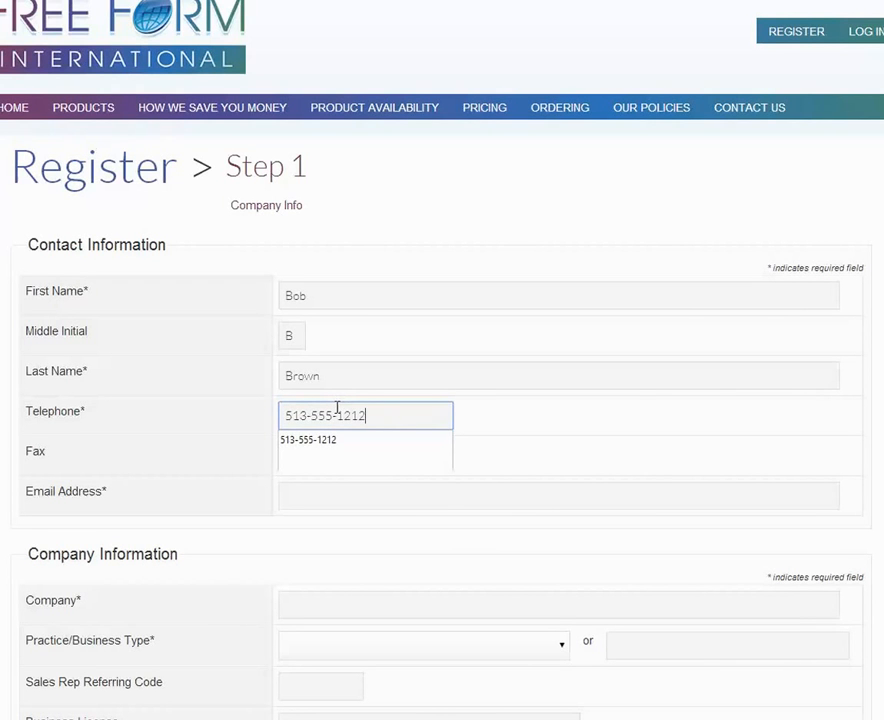
{"action": "left_click", "coordinate": [308, 440]}
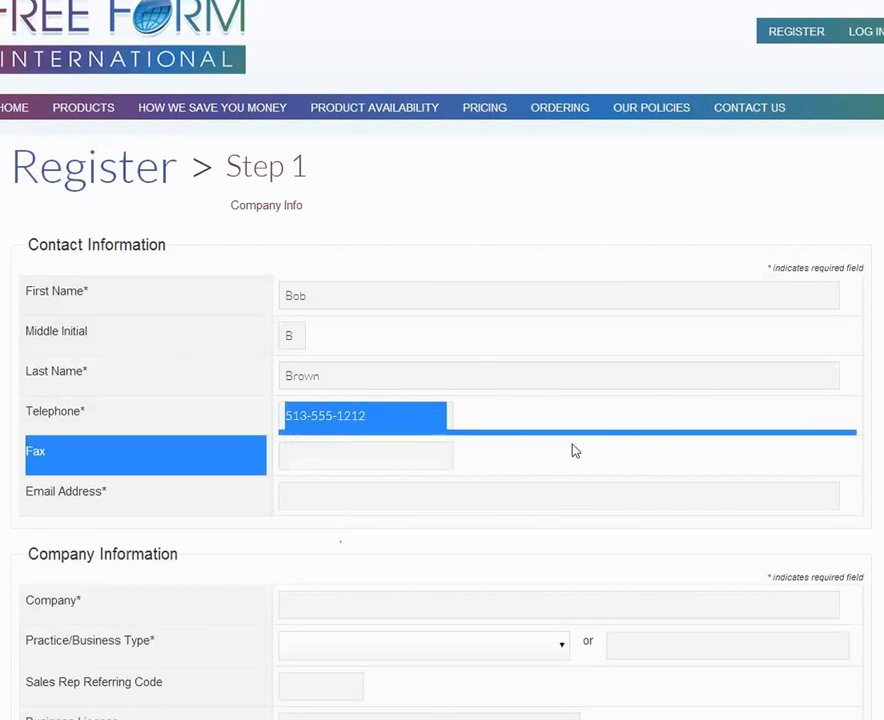
{"action": "left_click", "coordinate": [364, 456]}
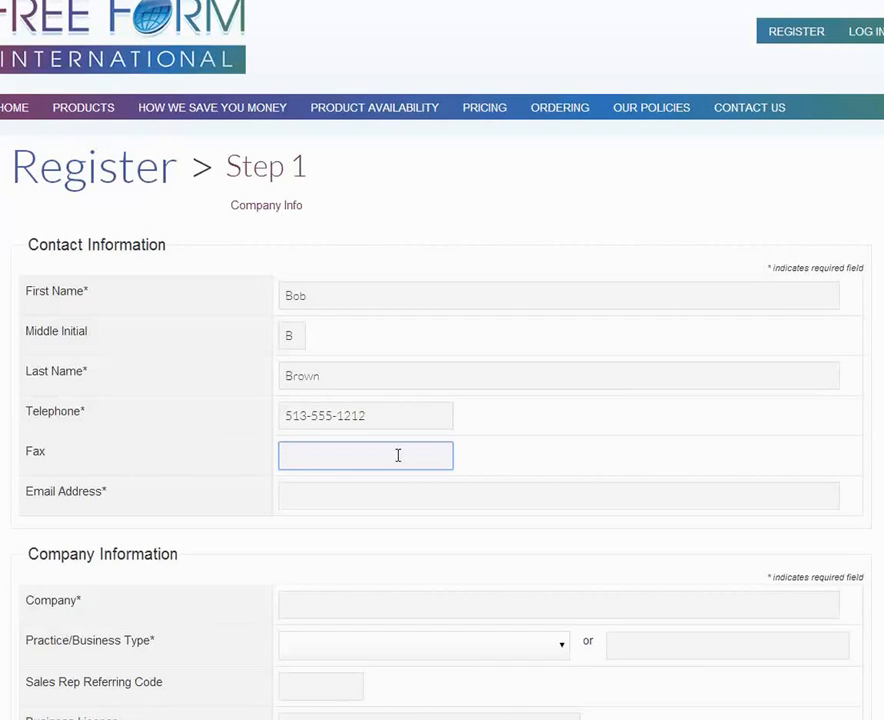
{"action": "mouse_move", "coordinate": [368, 500]}
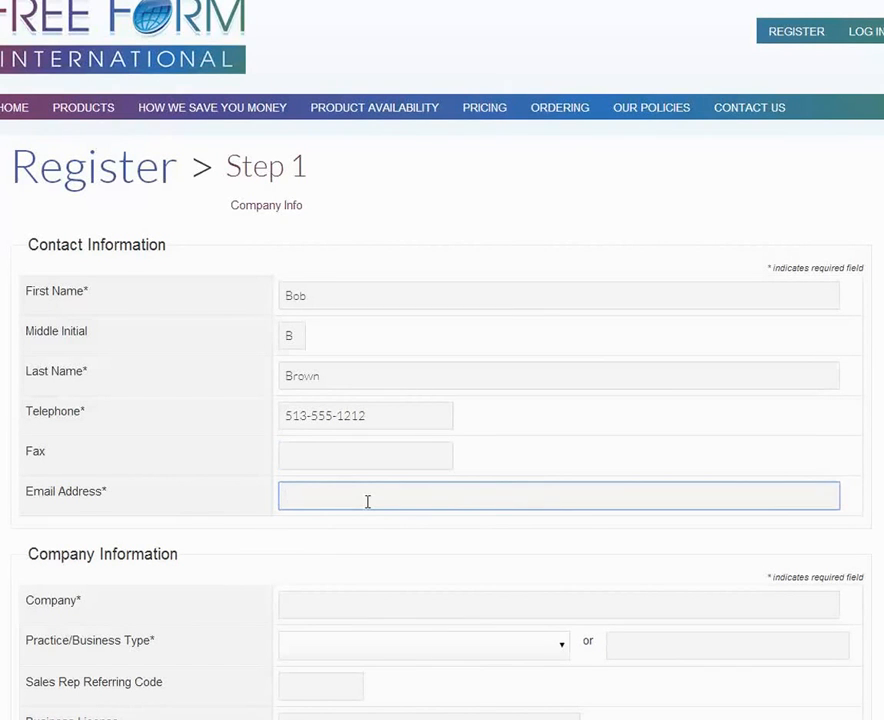
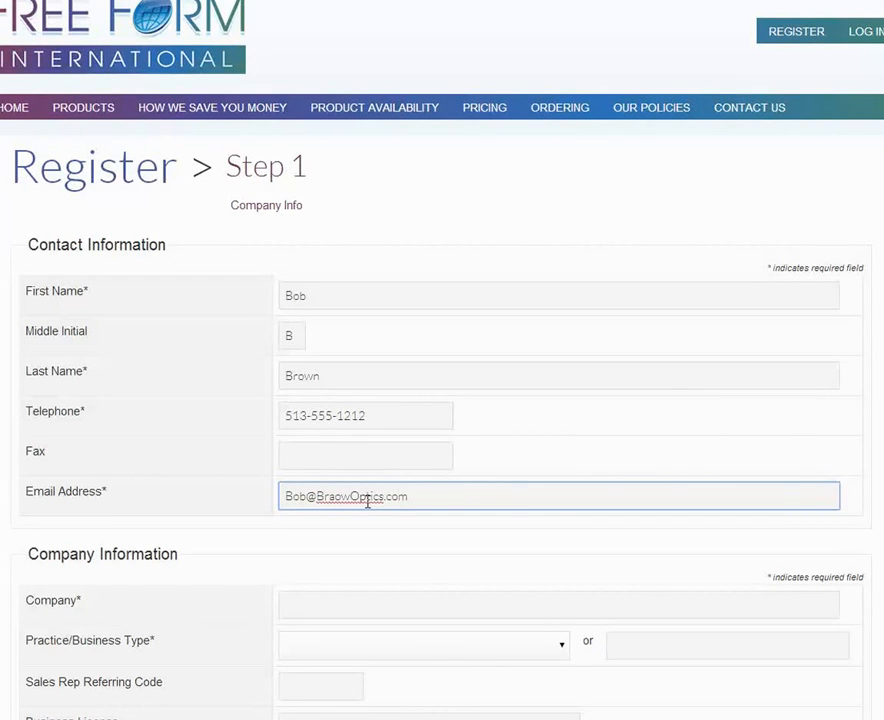
{"action": "mouse_move", "coordinate": [340, 532]}
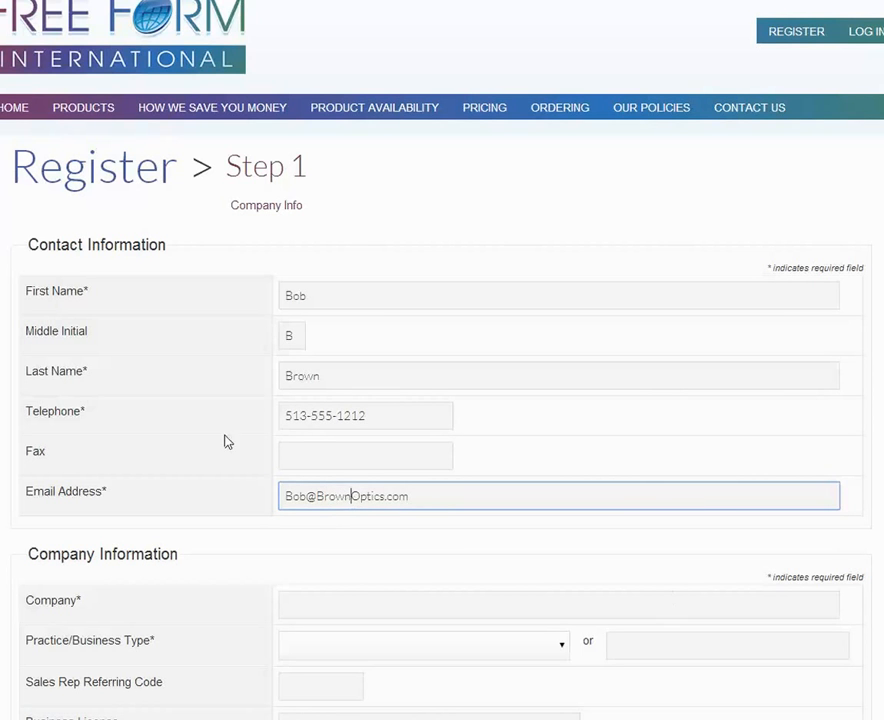
{"action": "mouse_move", "coordinate": [330, 506]}
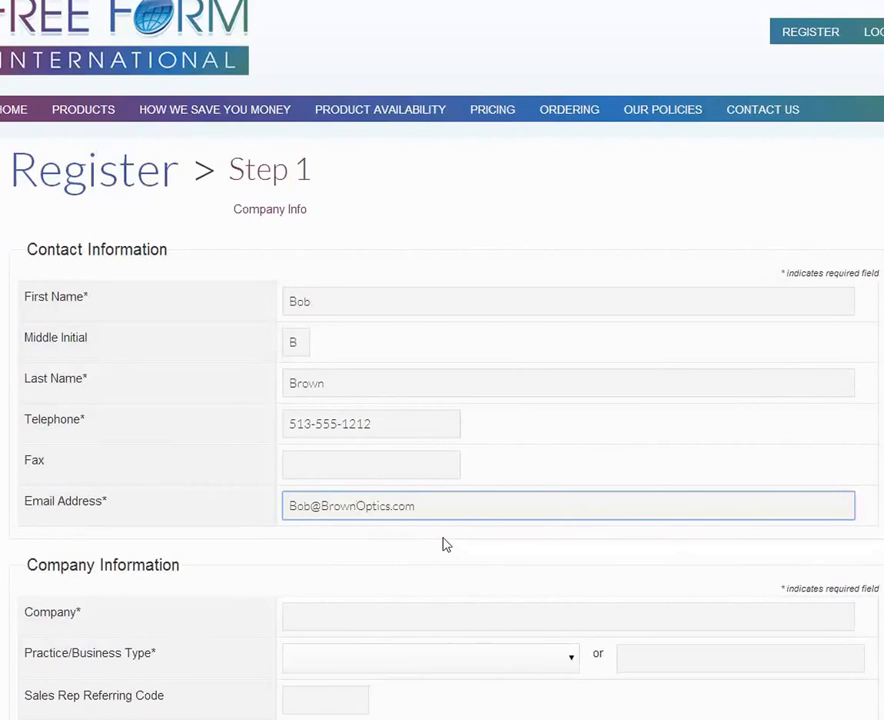
- Enter Brown Optics as the company name
{"action": "left_click", "coordinate": [584, 636]}
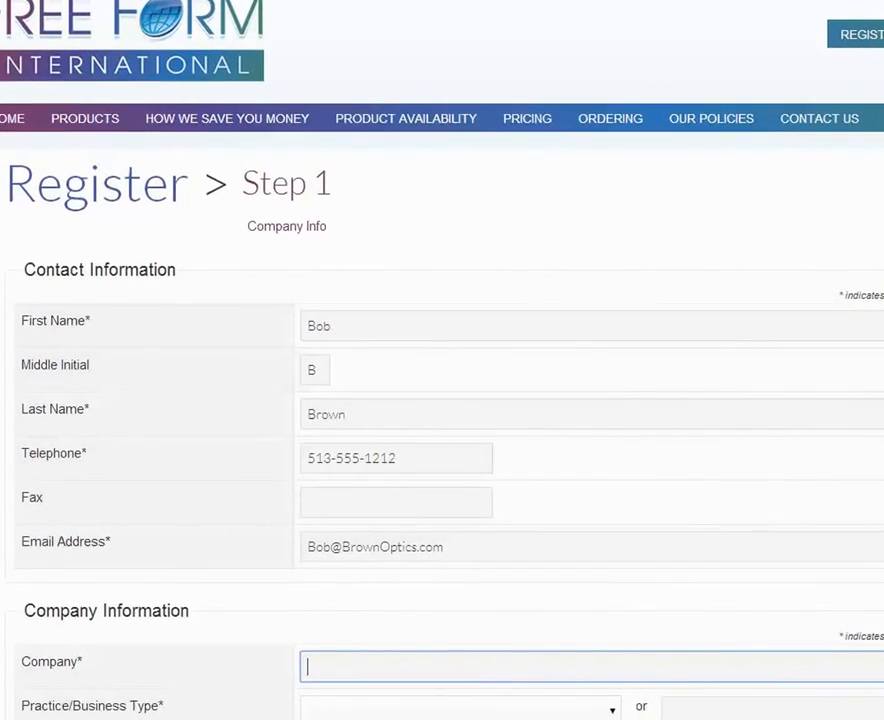
{"action": "scroll", "scroll_direction": "down", "scroll_amount": 3}
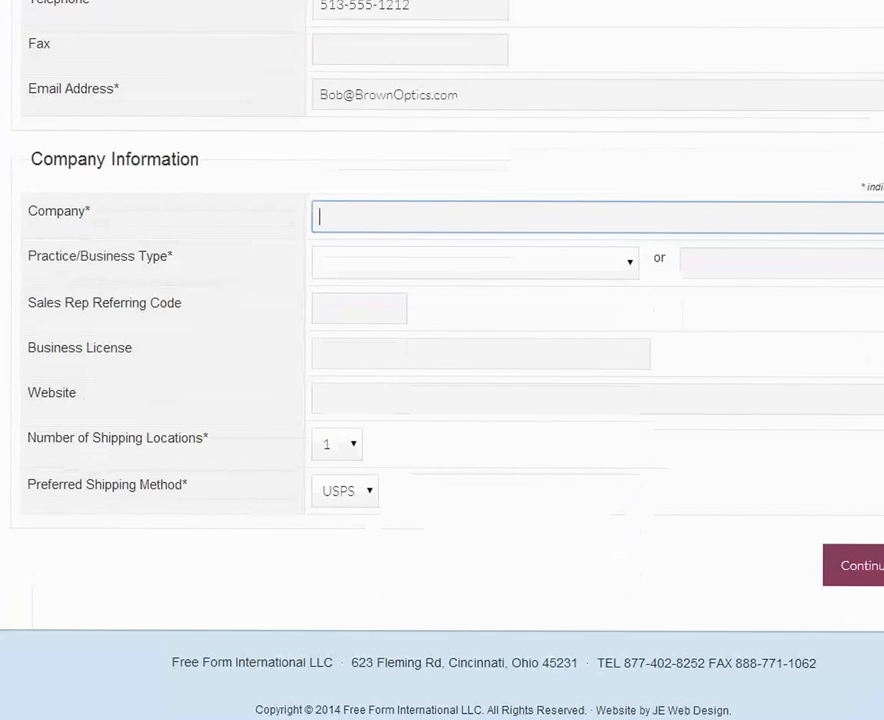
{"action": "type", "text": "Braown Op"}
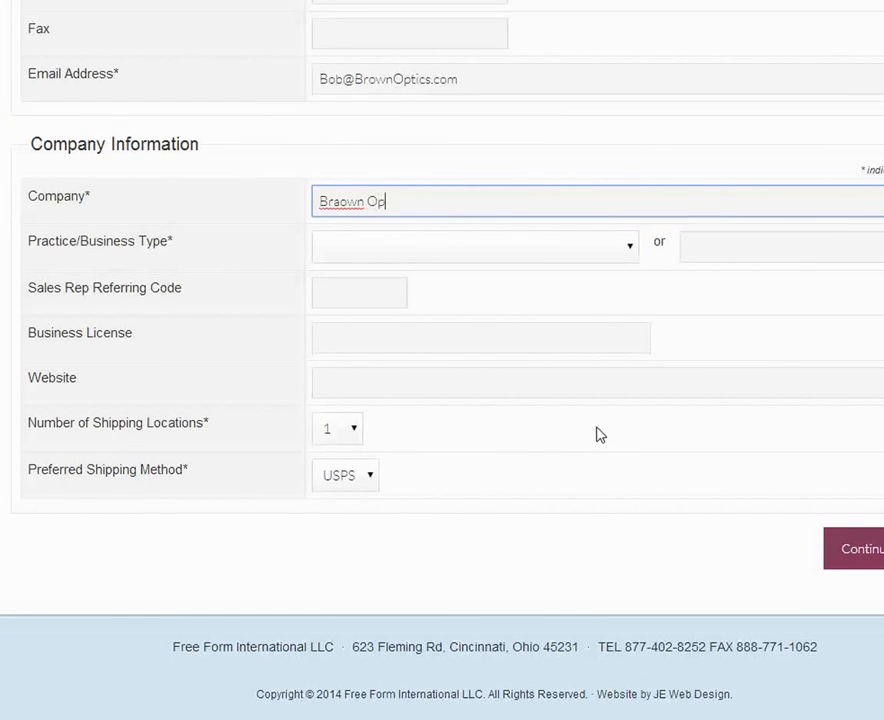
{"action": "type", "text": "tics"}
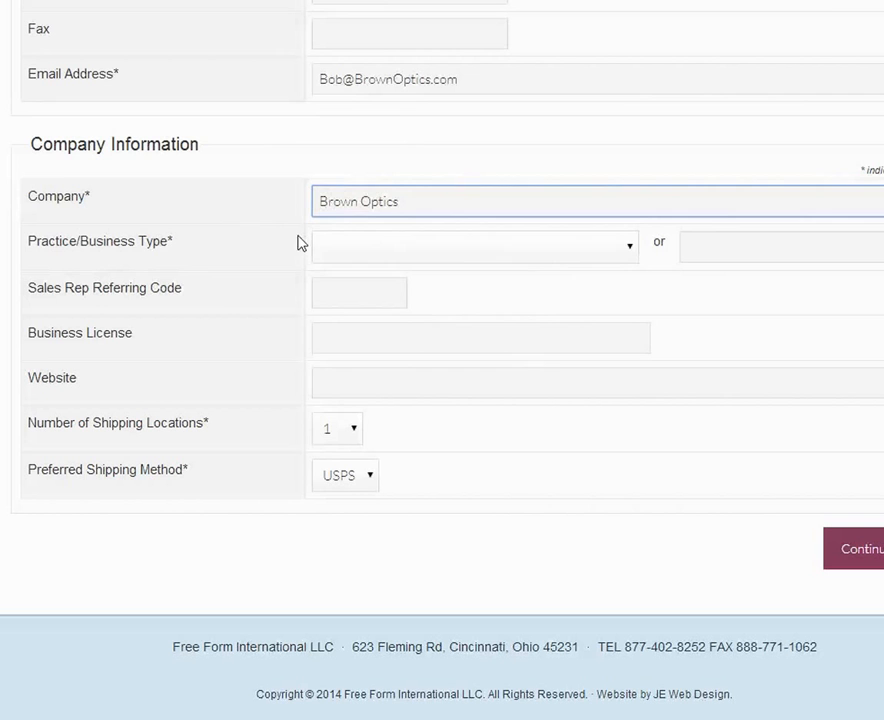
{"action": "mouse_move", "coordinate": [630, 248]}
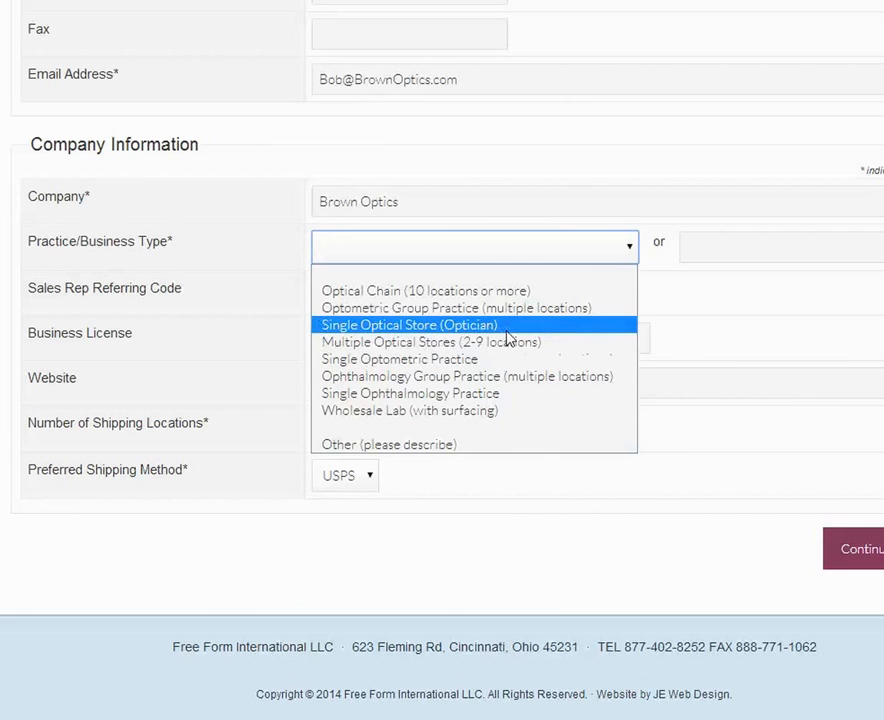
{"action": "left_click", "coordinate": [408, 324]}
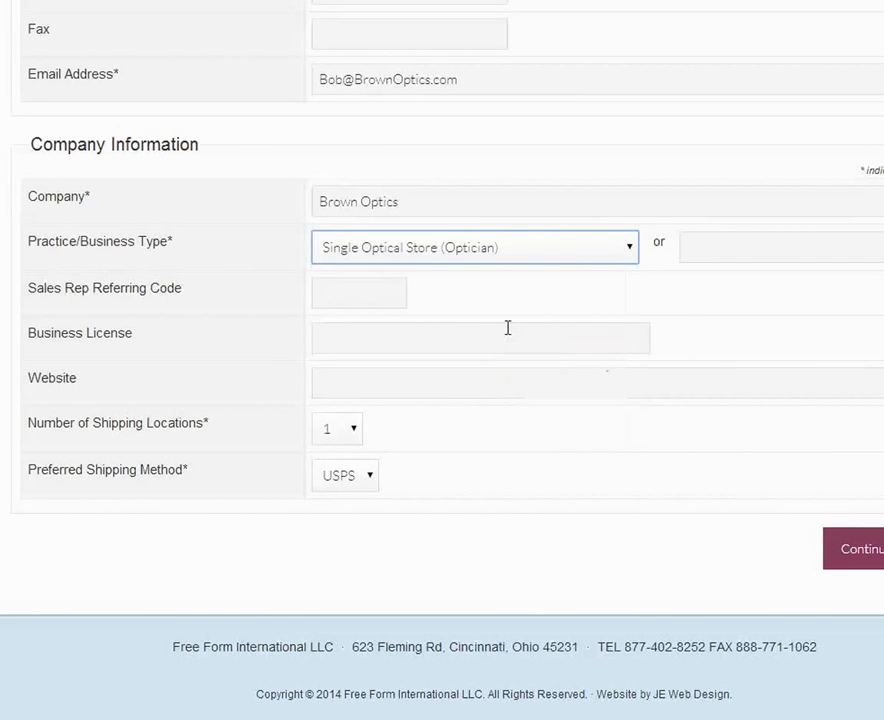
{"action": "mouse_move", "coordinate": [212, 320]}
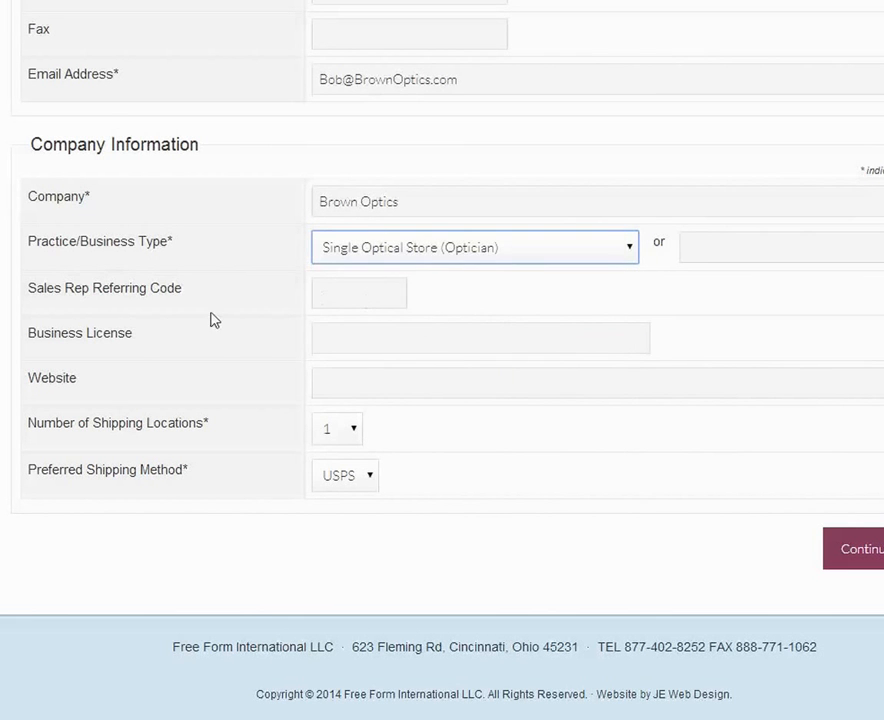
{"action": "mouse_move", "coordinate": [212, 298]}
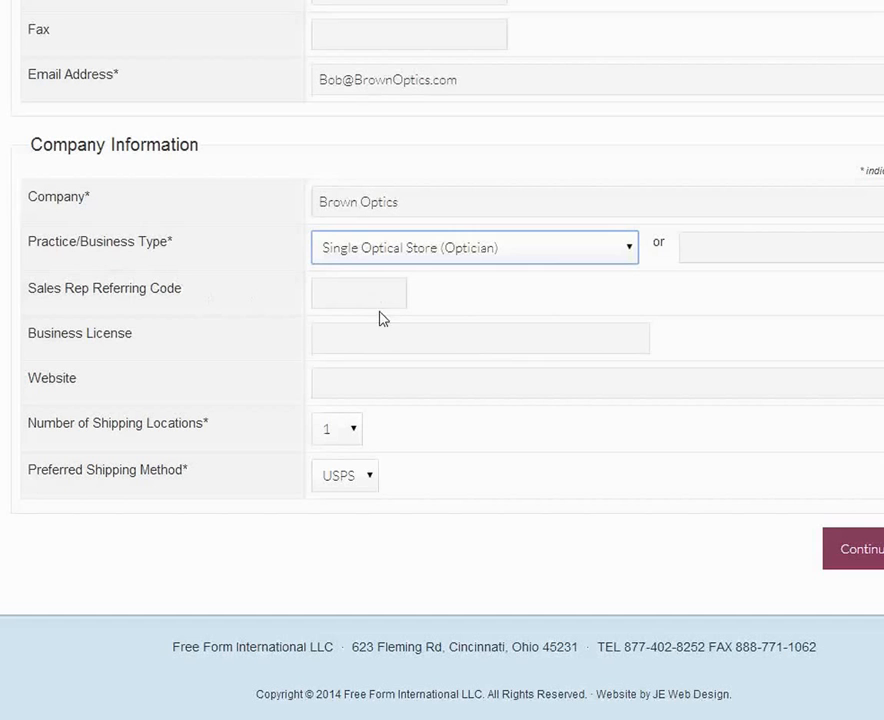
{"action": "mouse_move", "coordinate": [412, 388]}
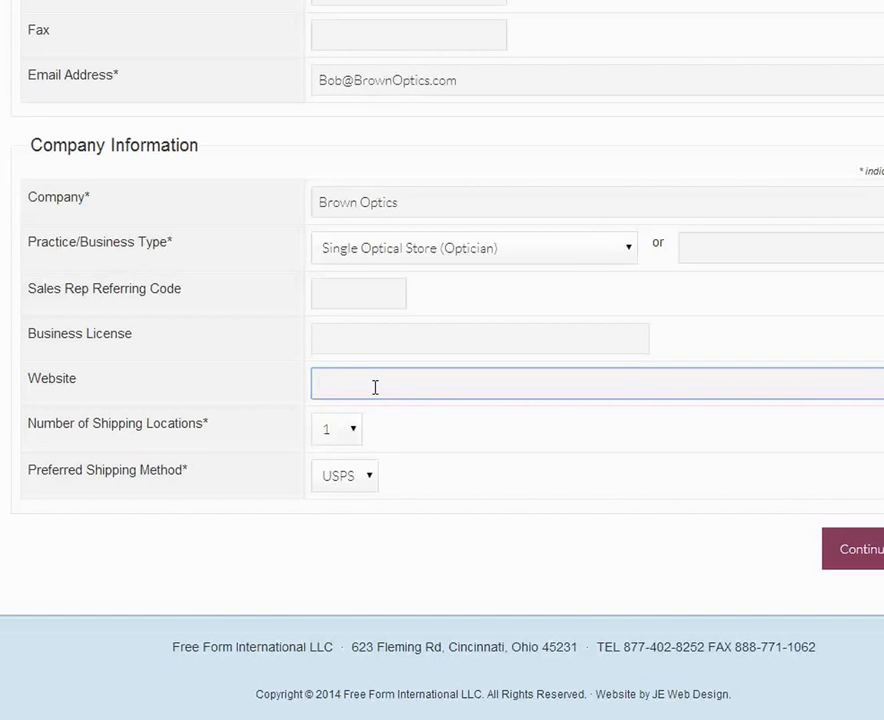
- Enter BrownOptics.com as the company website
{"action": "type", "text": "BrownOptics.com"}
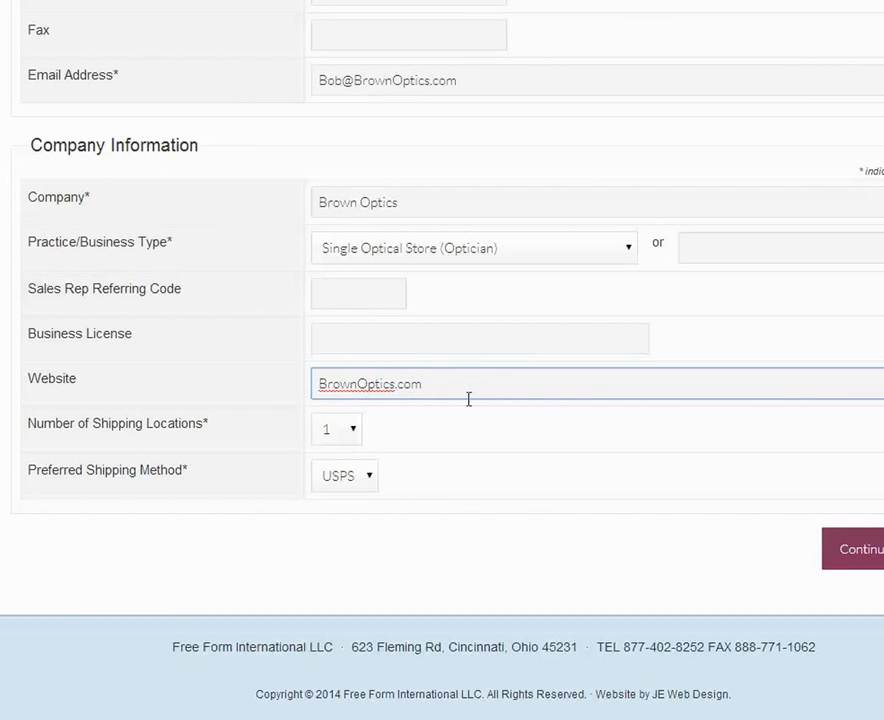
{"action": "mouse_move", "coordinate": [392, 444]}
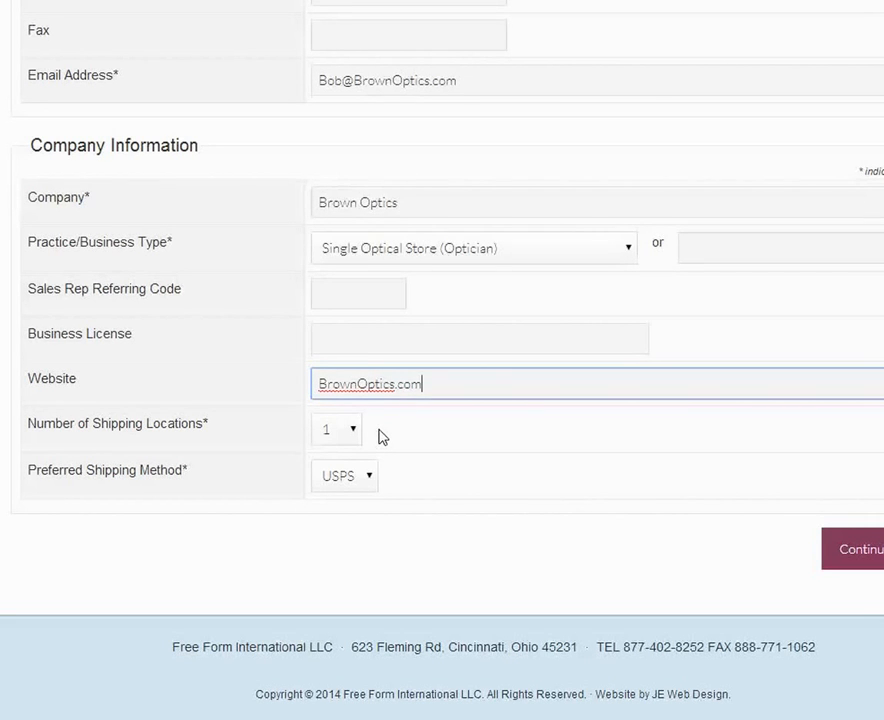
{"action": "mouse_move", "coordinate": [372, 456]}
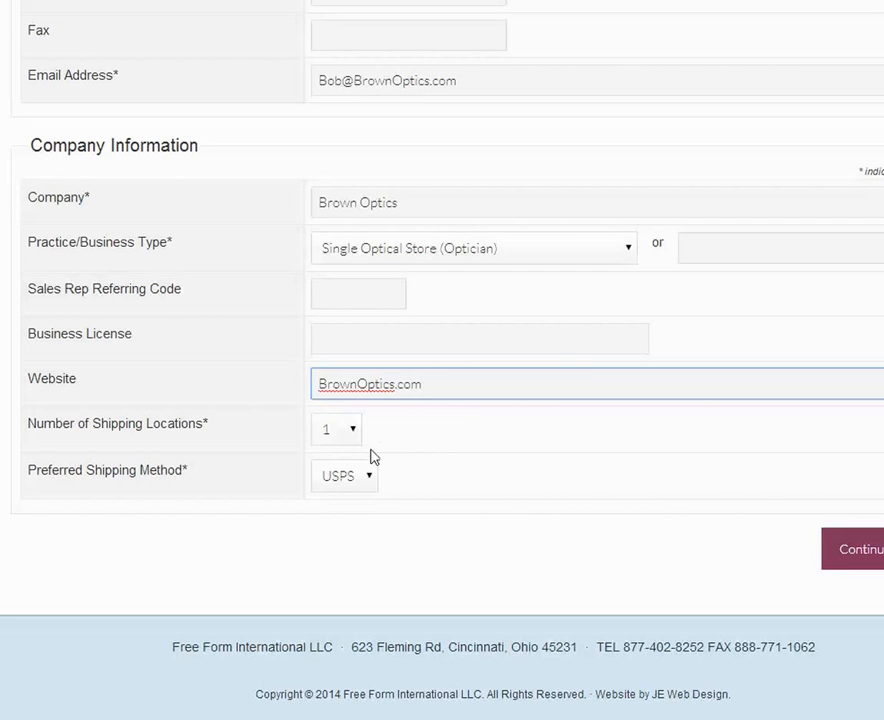
{"action": "mouse_move", "coordinate": [358, 436]}
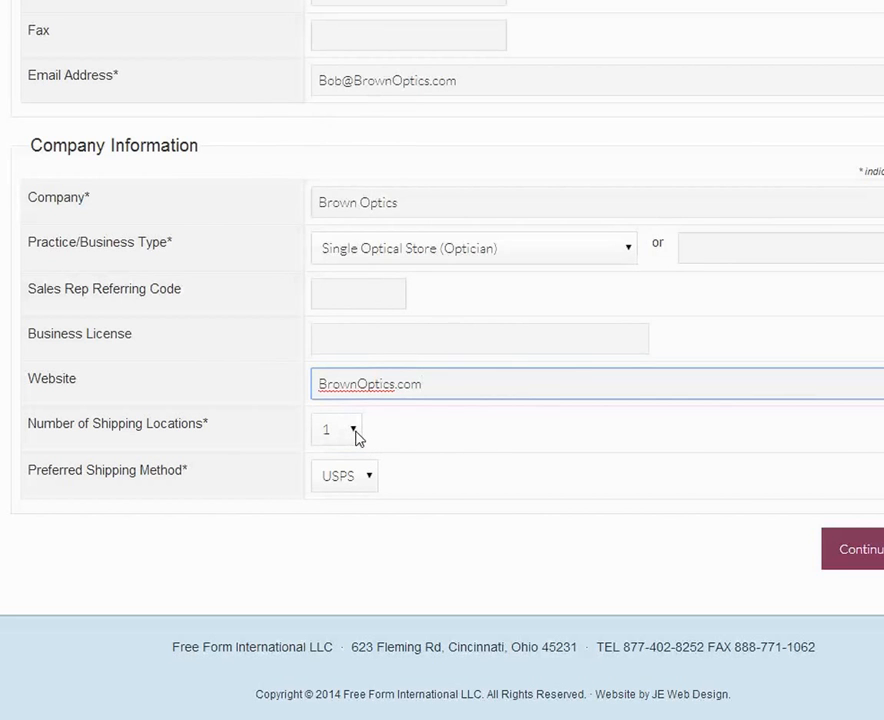
- Set the number of shipping locations to 1
{"action": "left_click", "coordinate": [336, 428]}
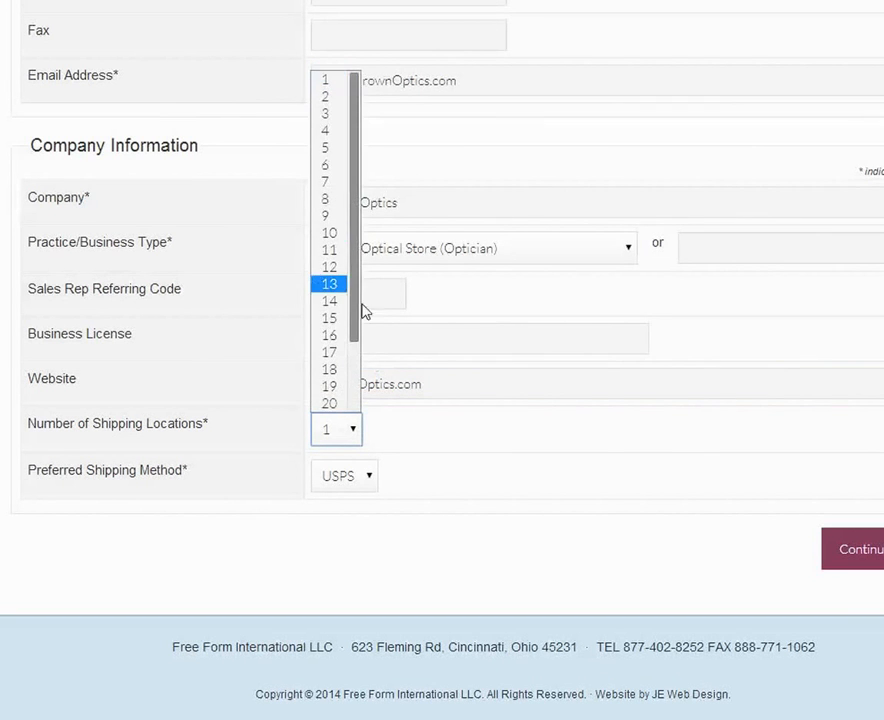
{"action": "scroll", "scroll_direction": "down", "scroll_amount": 3}
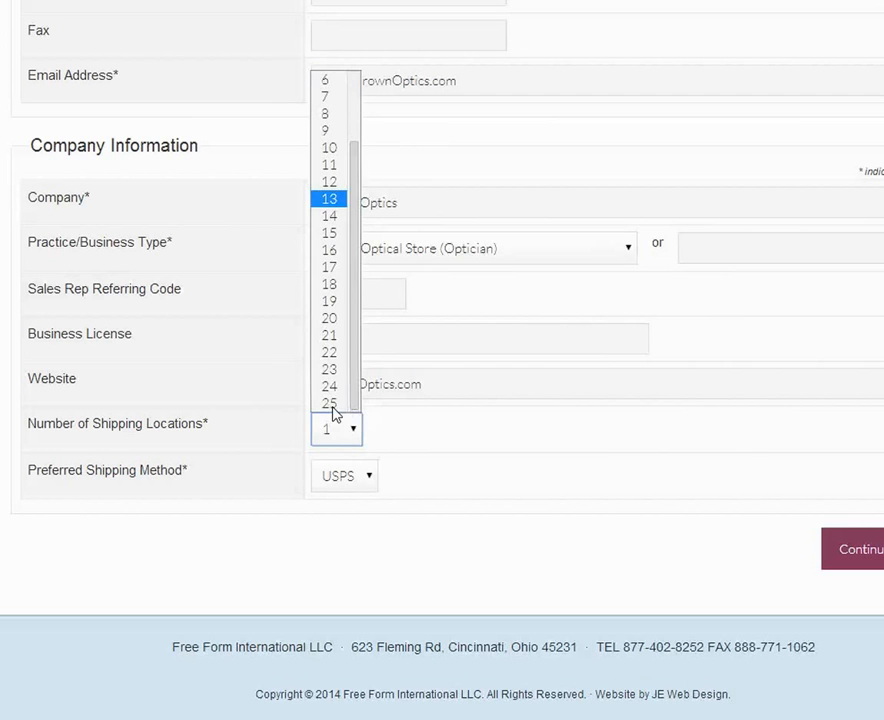
{"action": "scroll", "scroll_direction": "up", "scroll_amount": 3}
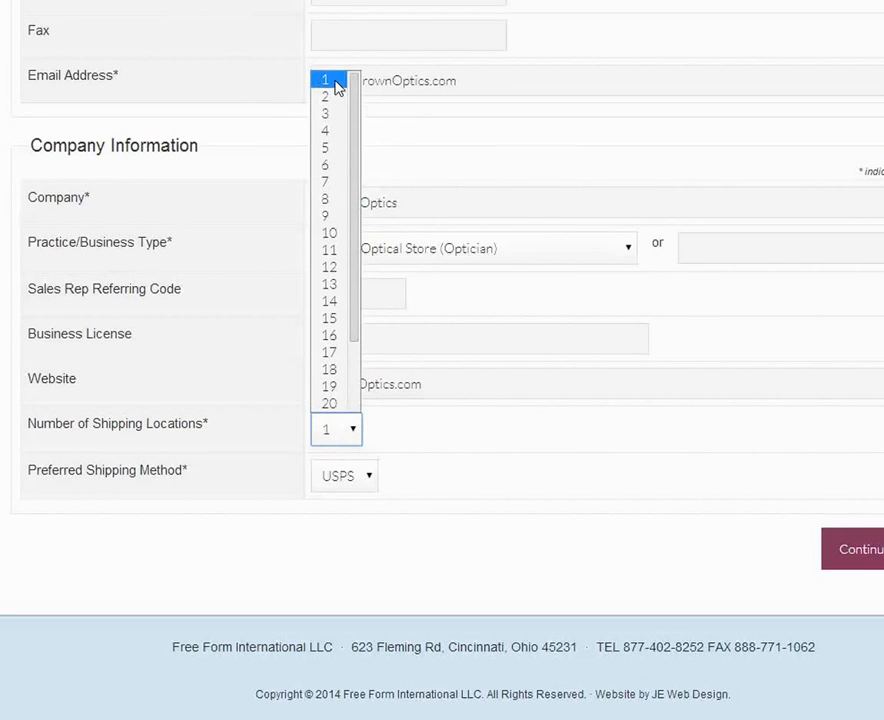
{"action": "left_click", "coordinate": [324, 80]}
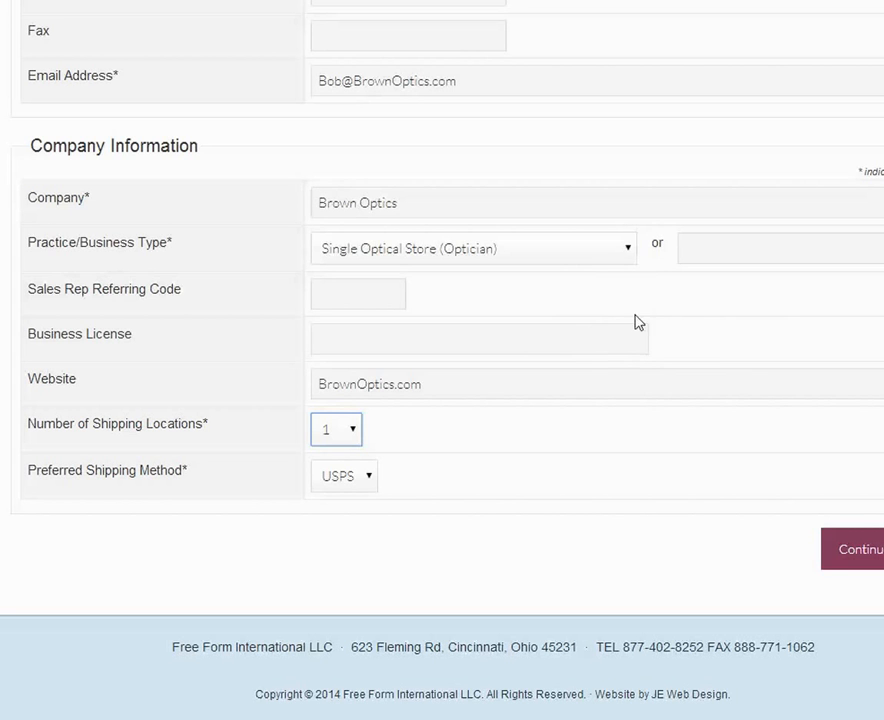
{"action": "mouse_move", "coordinate": [444, 540]}
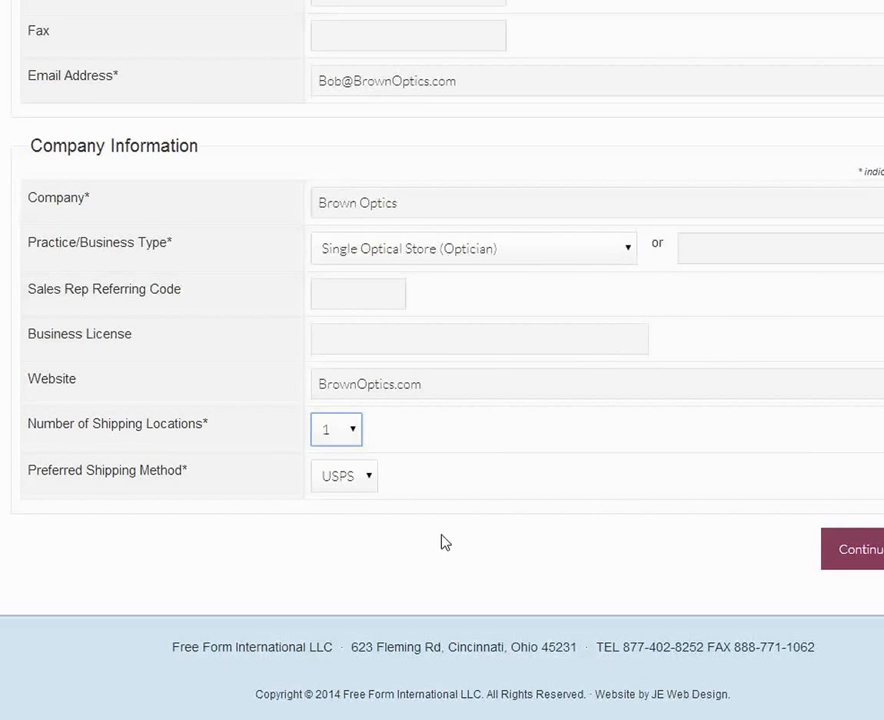
{"action": "mouse_move", "coordinate": [342, 502]}
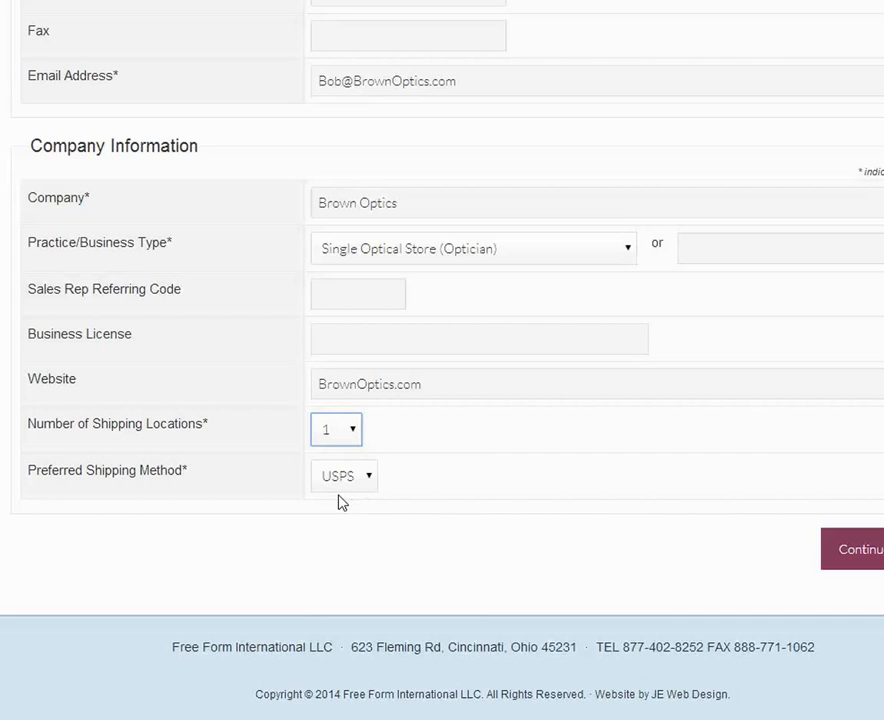
{"action": "mouse_move", "coordinate": [364, 500]}
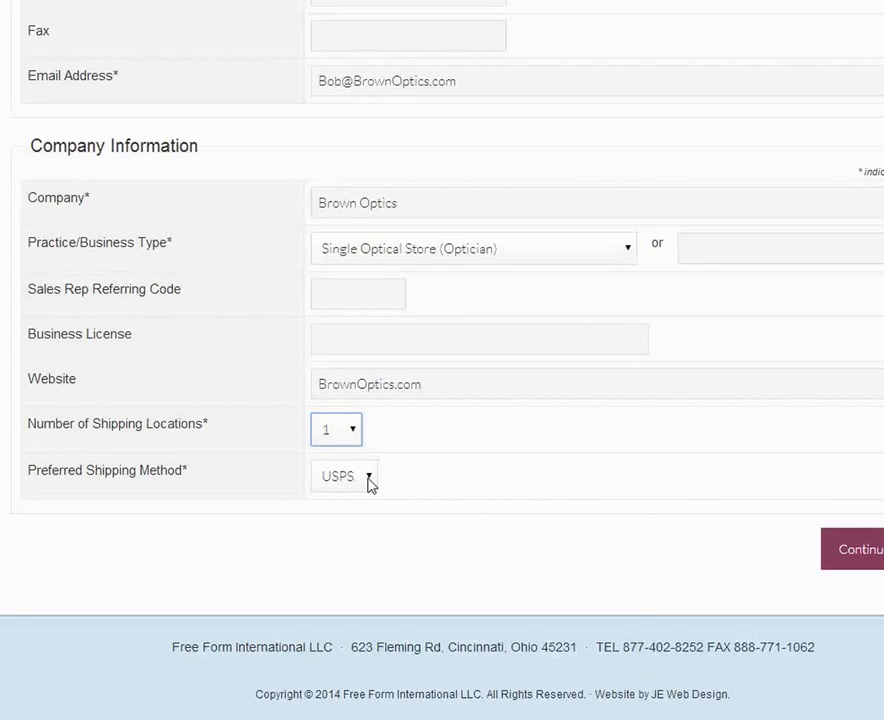
- Keep USPS as preferred shipping method and continue to Step 2
{"action": "left_click", "coordinate": [344, 476]}
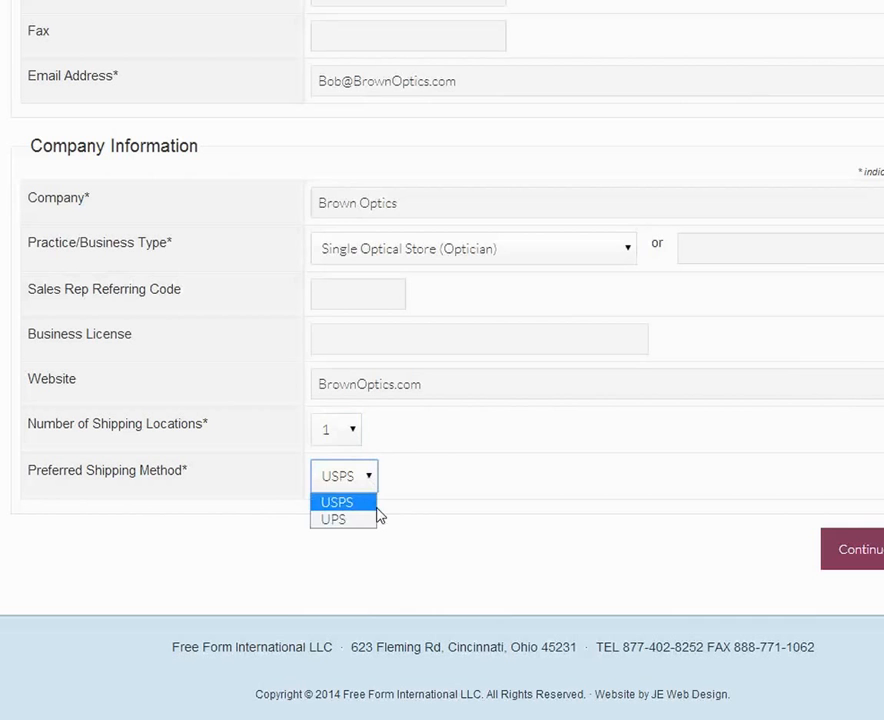
{"action": "mouse_move", "coordinate": [360, 488]}
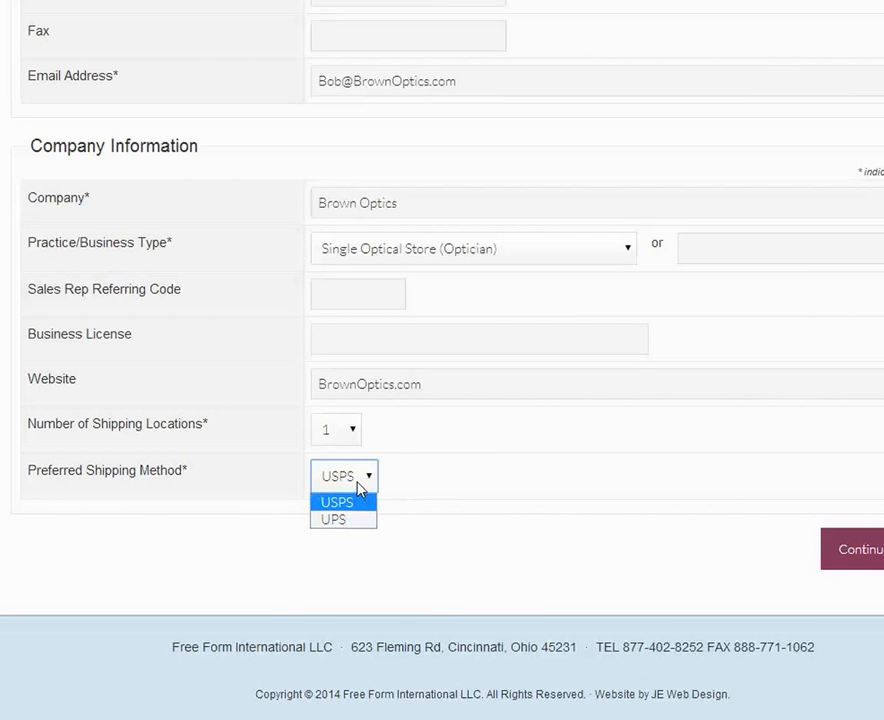
{"action": "left_click", "coordinate": [336, 500]}
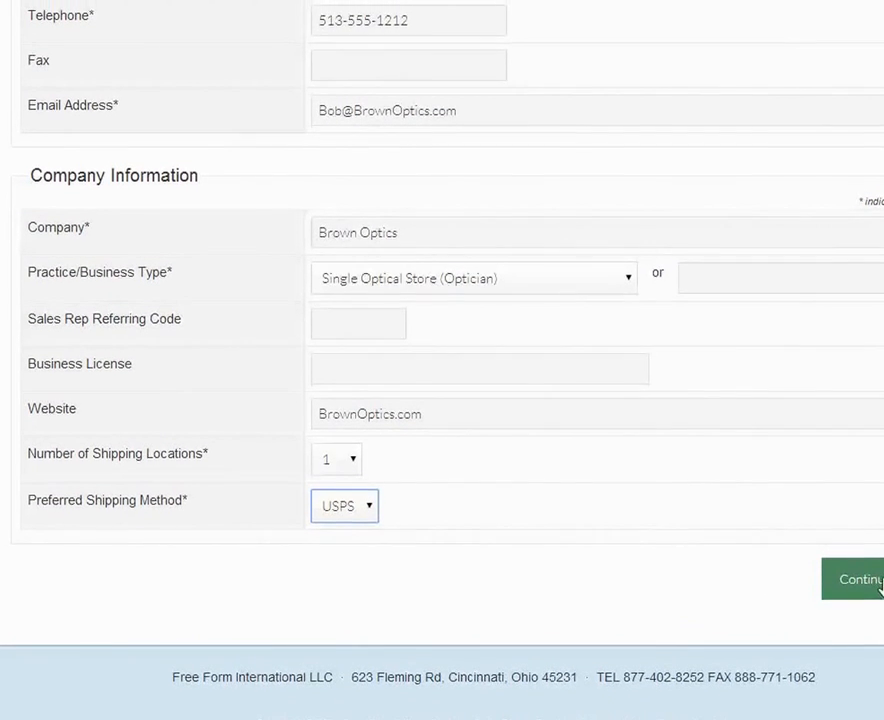
{"action": "left_click", "coordinate": [858, 580]}
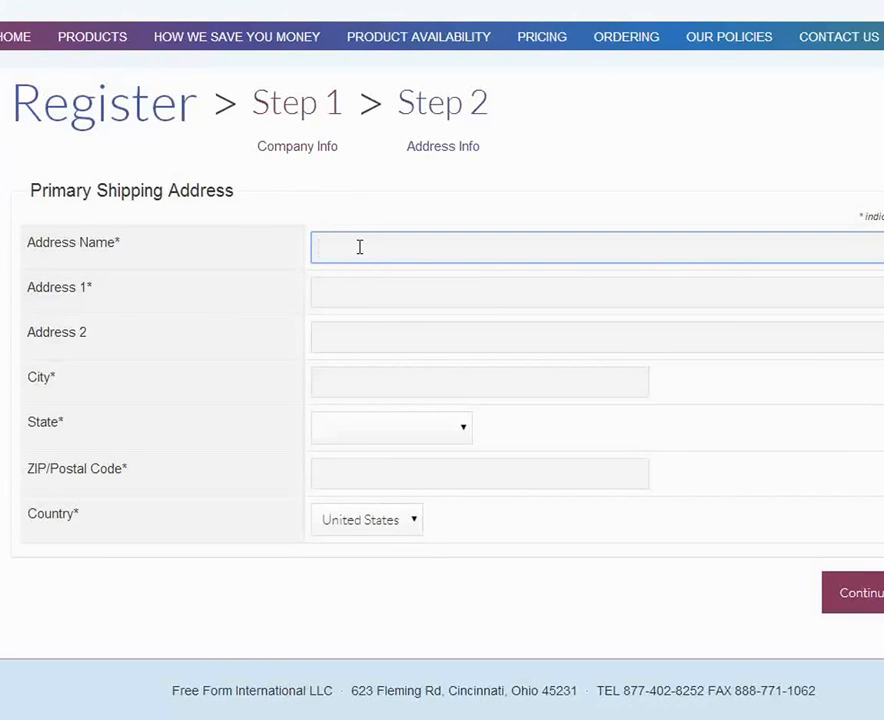
- Enter shipping address Brown Optics, 1234 Main Street, Cincinnati, Ohio 45231 and continue to Step 3
{"action": "type", "text": "B"}
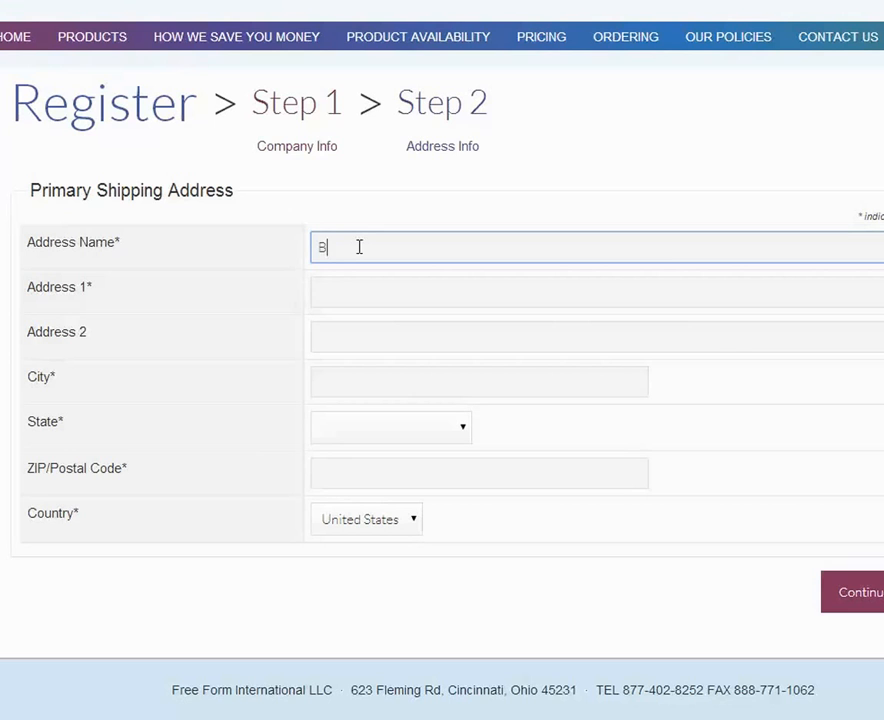
{"action": "type", "text": "rown"}
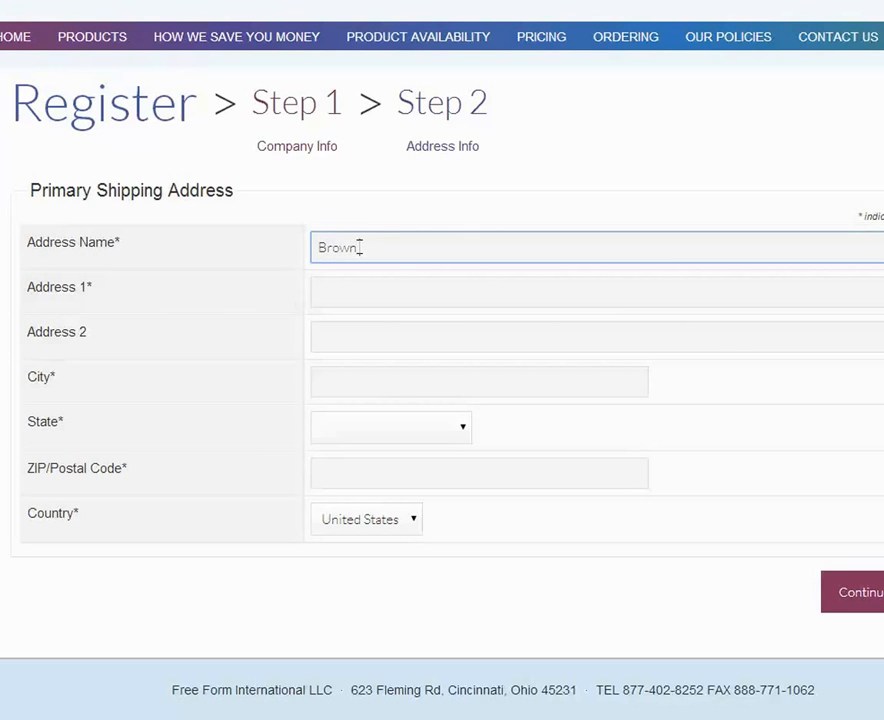
{"action": "type", "text": "Optics"}
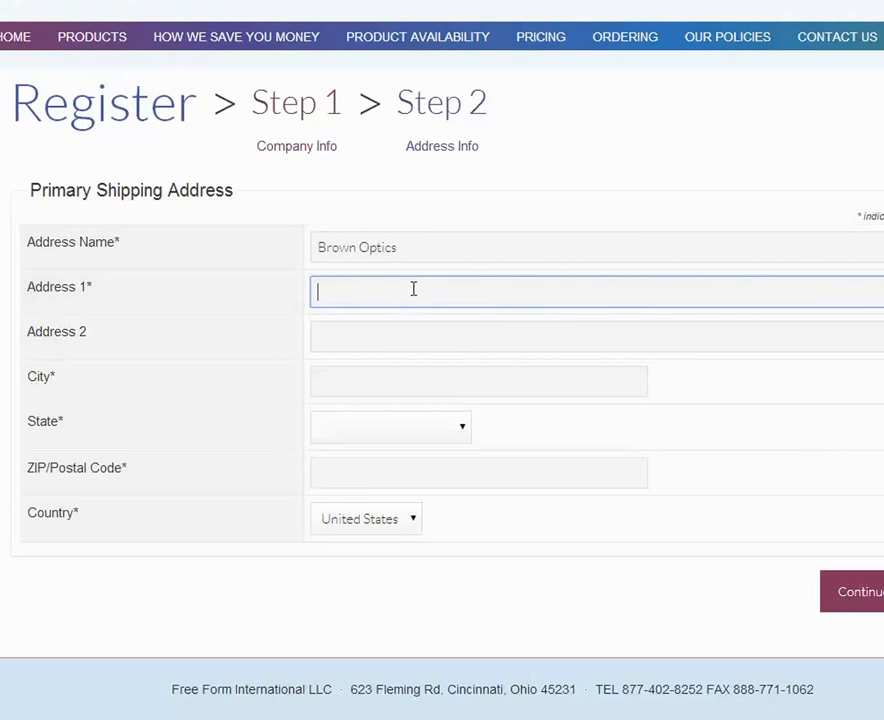
{"action": "type", "text": "1234 Main S"}
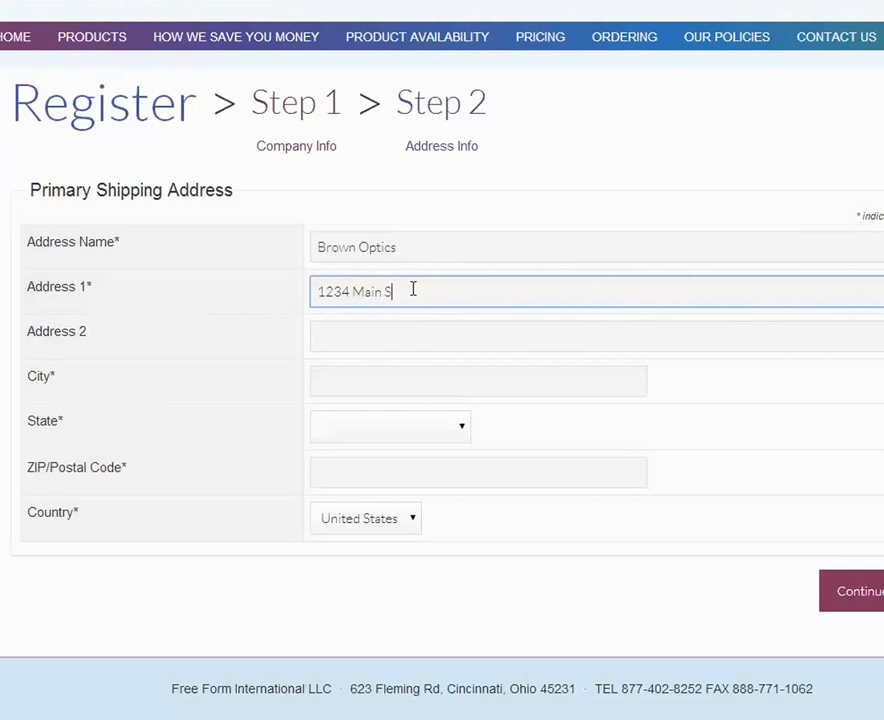
{"action": "type", "text": "treet"}
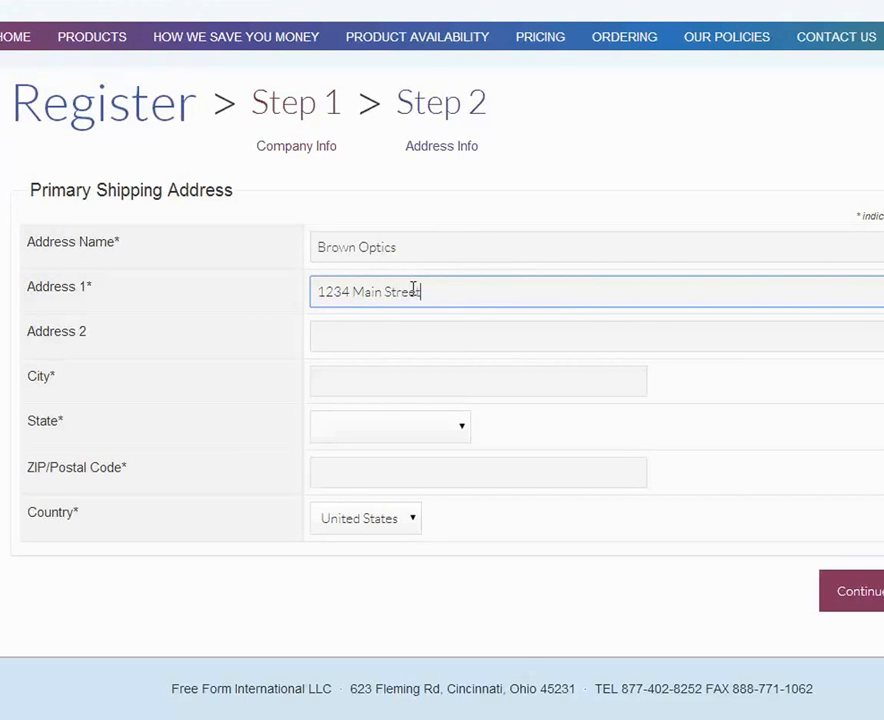
{"action": "left_click", "coordinate": [478, 380]}
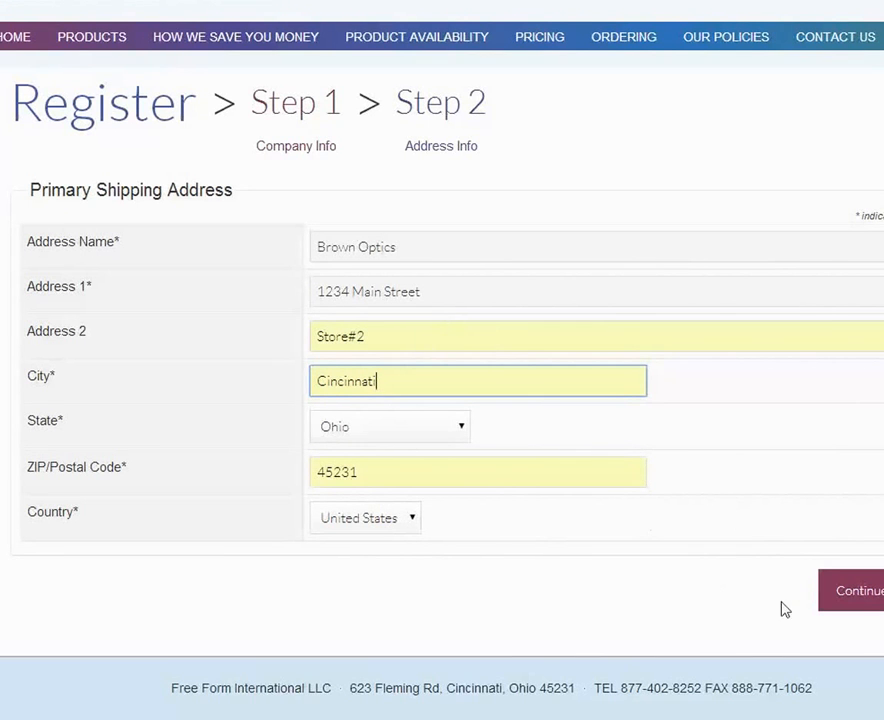
{"action": "left_click", "coordinate": [852, 590]}
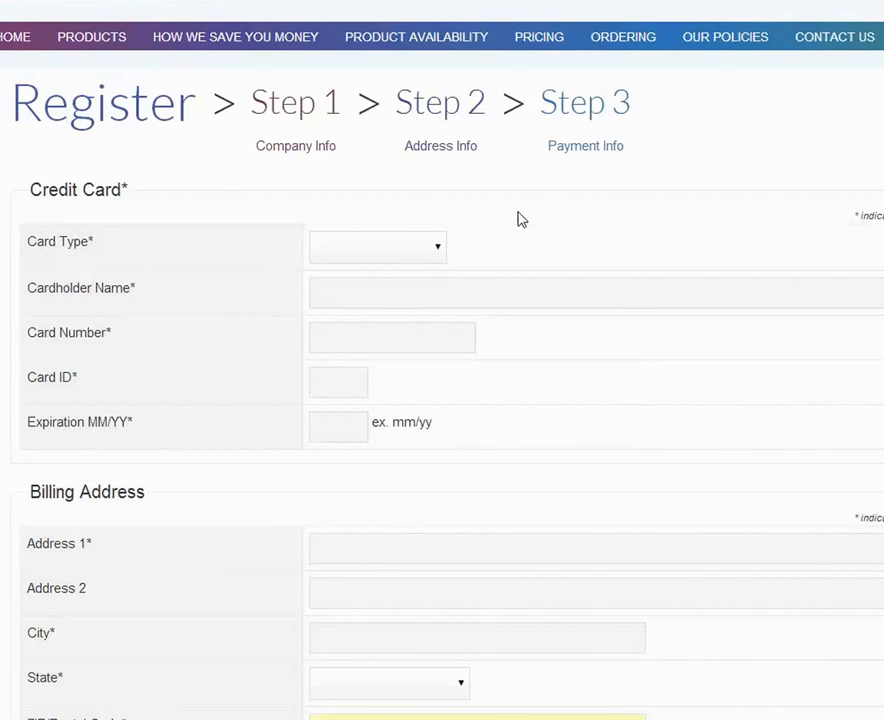
{"action": "mouse_move", "coordinate": [450, 268]}
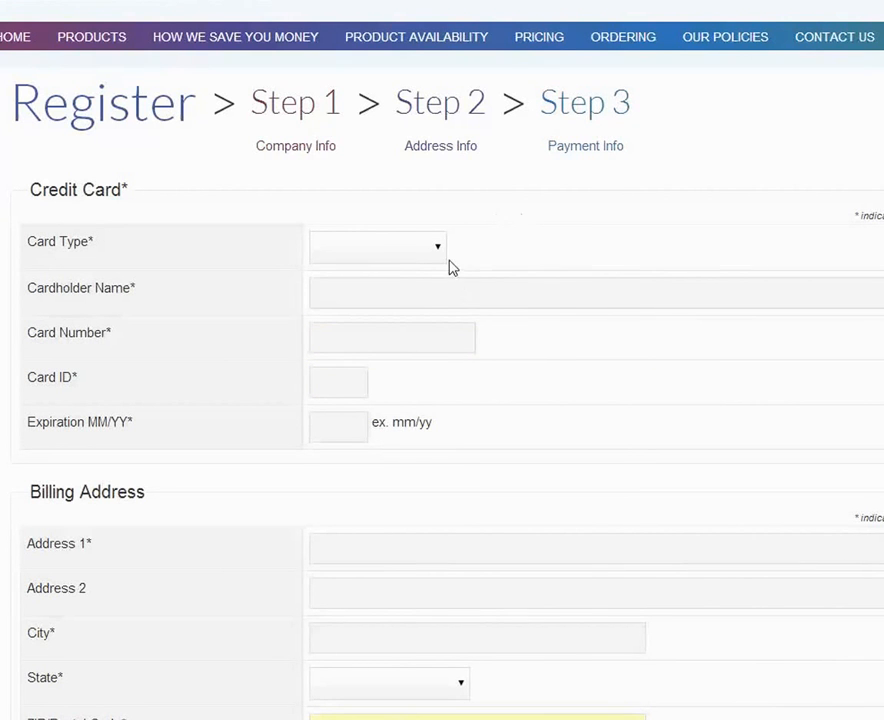
- Choose American Express and enter cardholder name Bob B Brown
{"action": "left_click", "coordinate": [376, 246]}
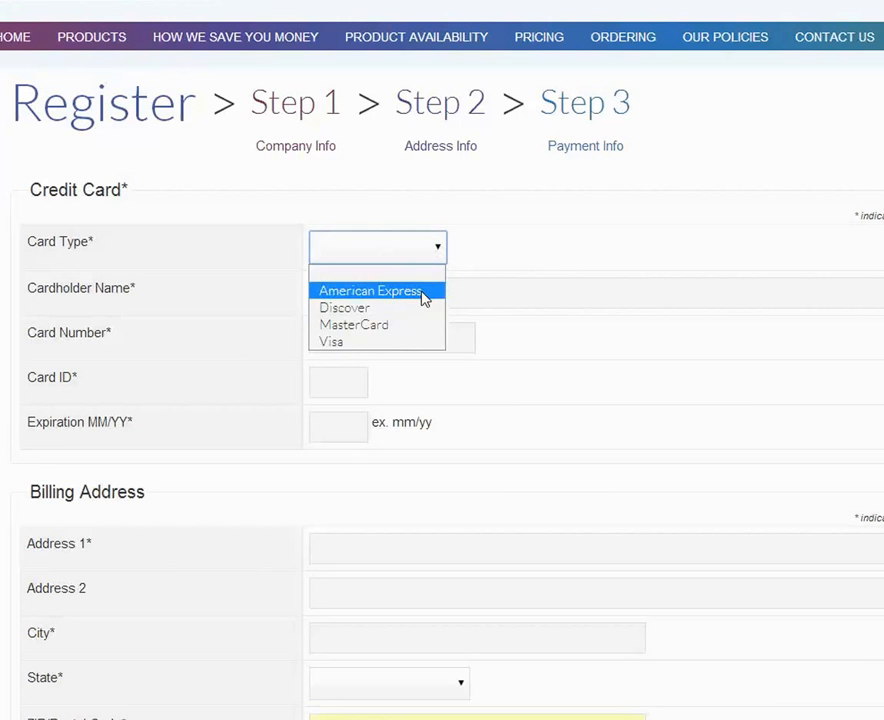
{"action": "left_click", "coordinate": [370, 292]}
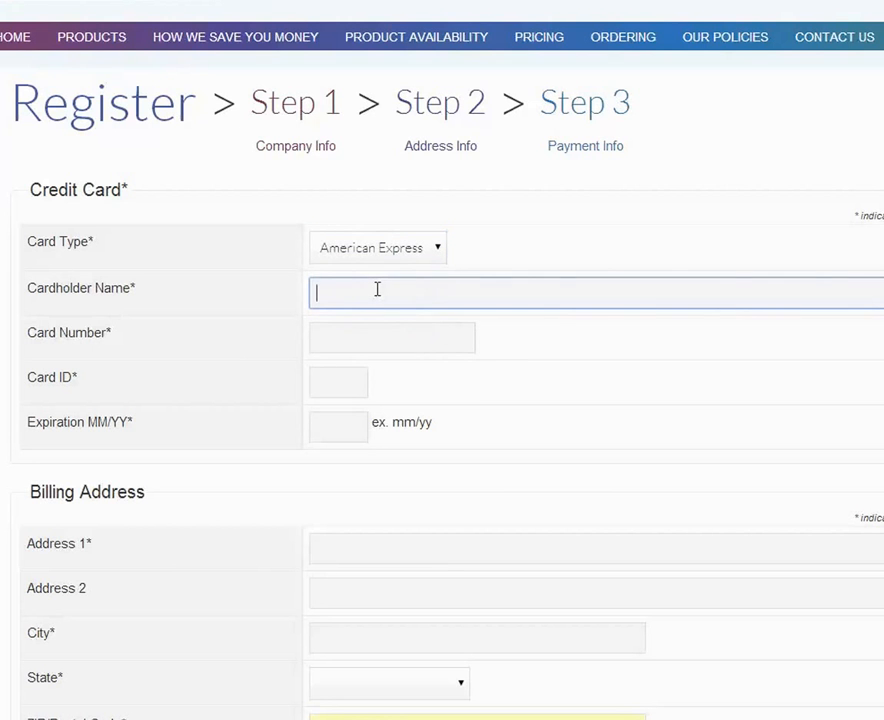
{"action": "type", "text": "B"}
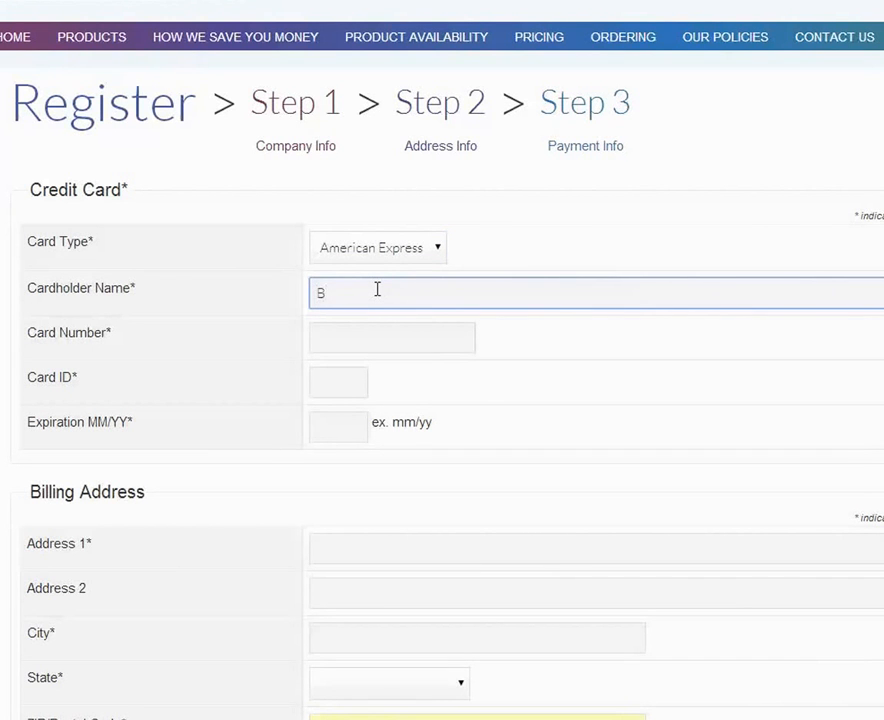
{"action": "type", "text": "ob"}
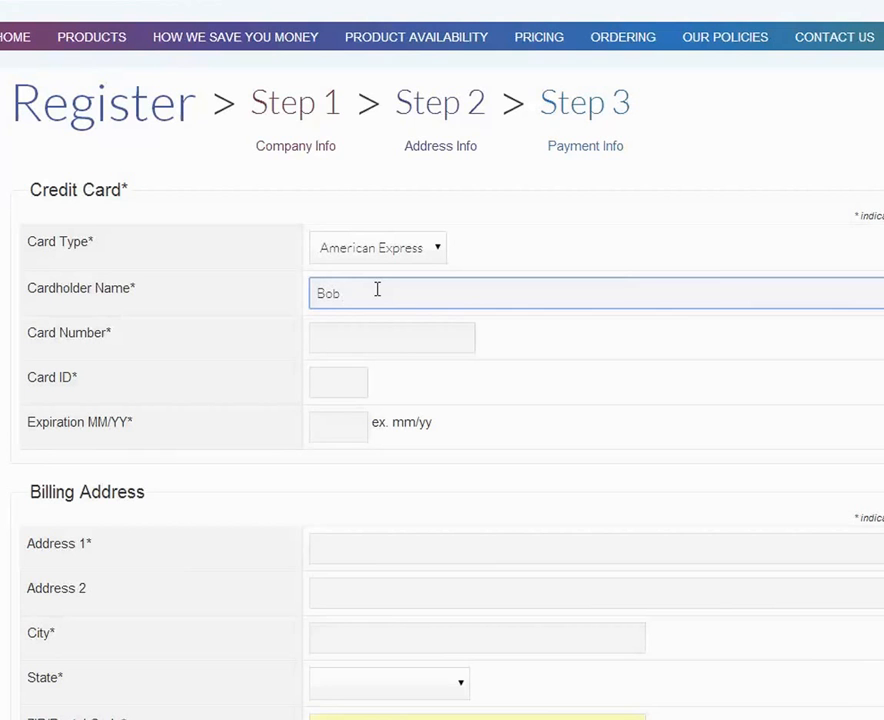
{"action": "type", "text": "B Br"}
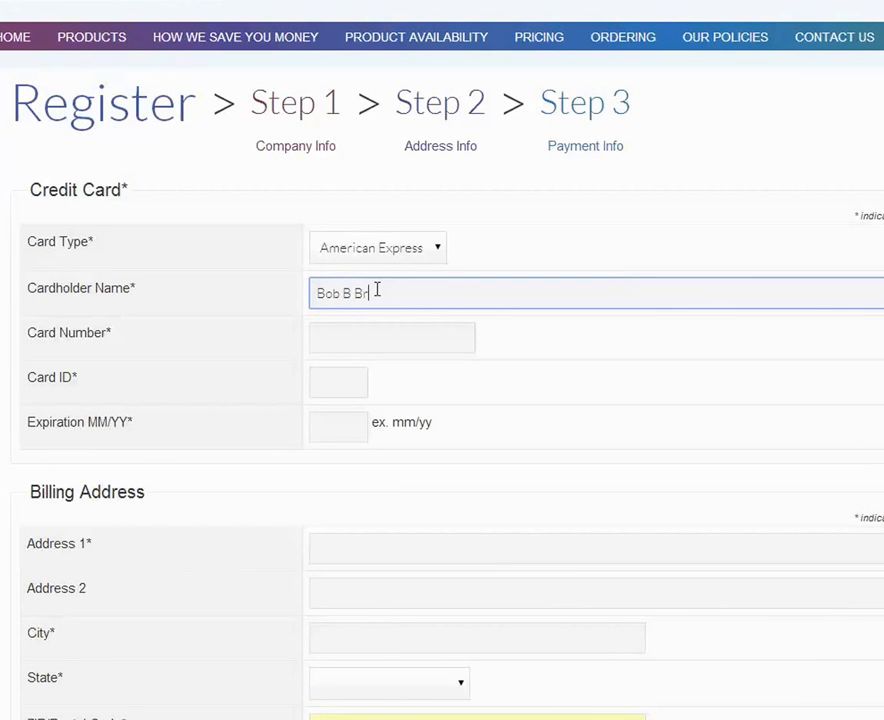
{"action": "type", "text": "own"}
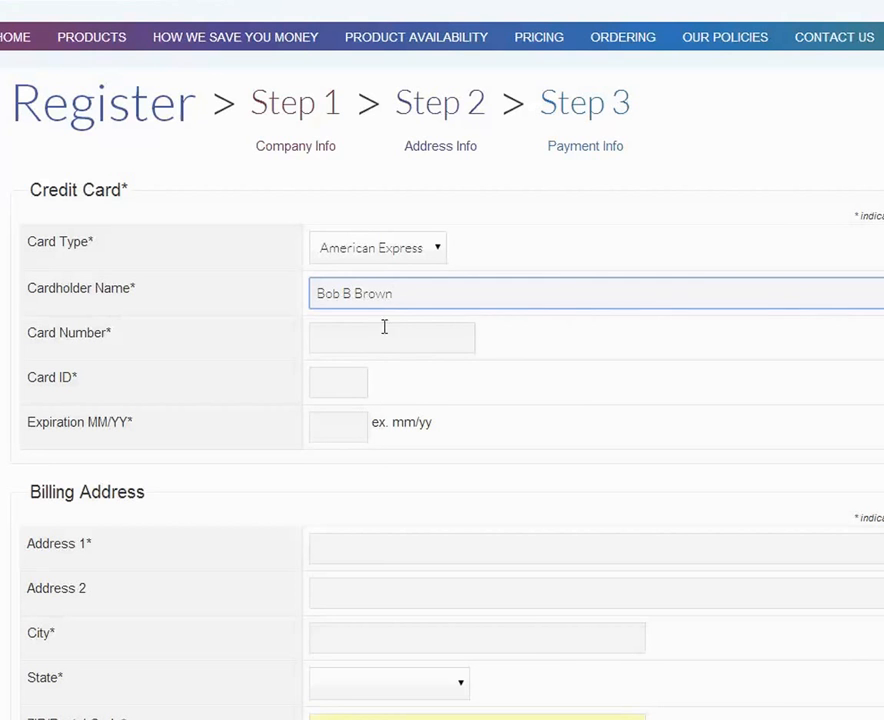
{"action": "left_click", "coordinate": [392, 336]}
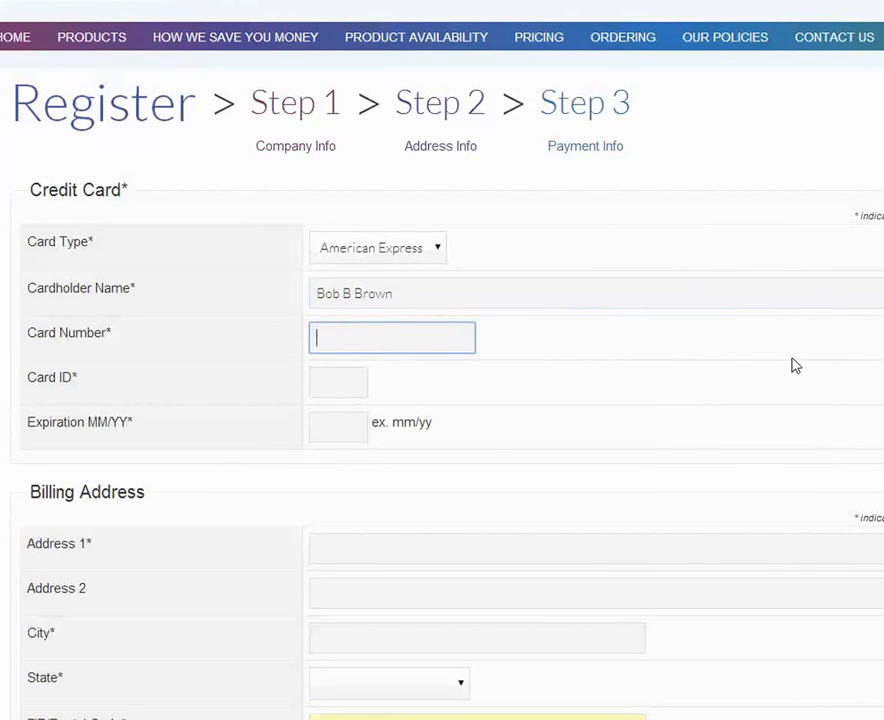
{"action": "type", "text": "3"}
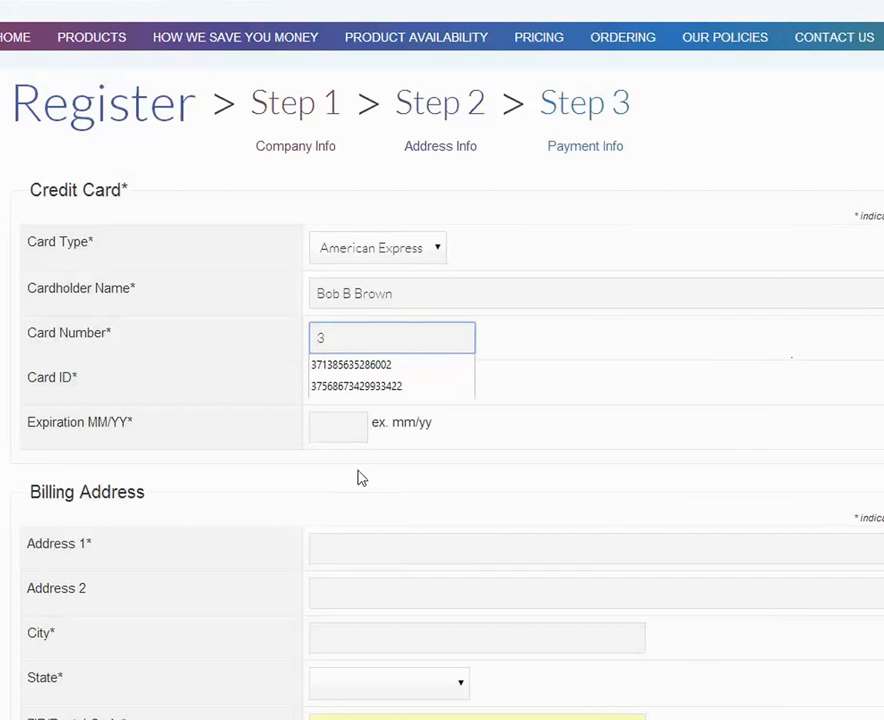
{"action": "left_click", "coordinate": [352, 364]}
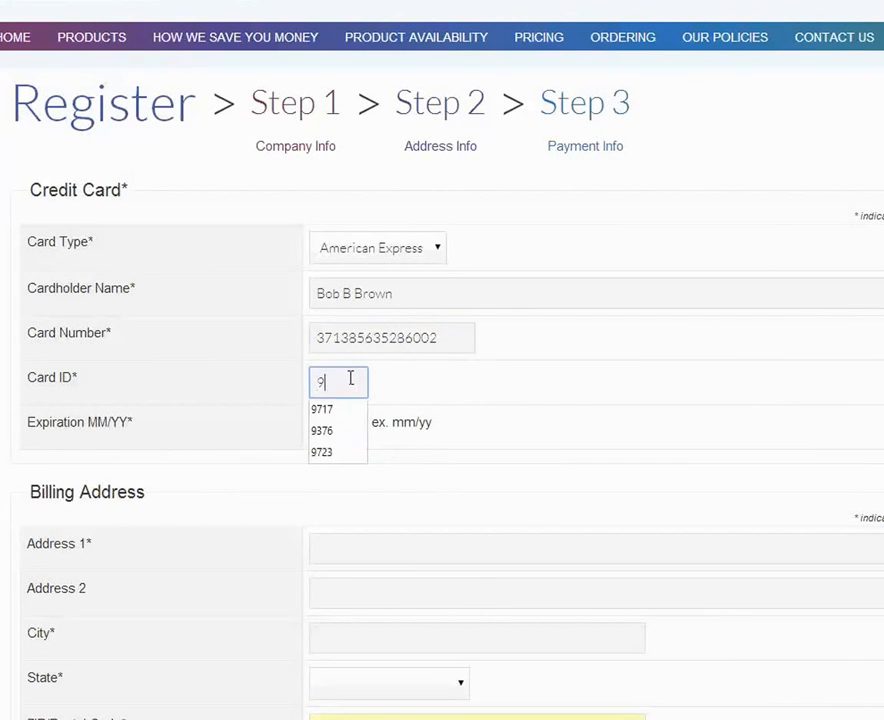
{"action": "left_click", "coordinate": [322, 408]}
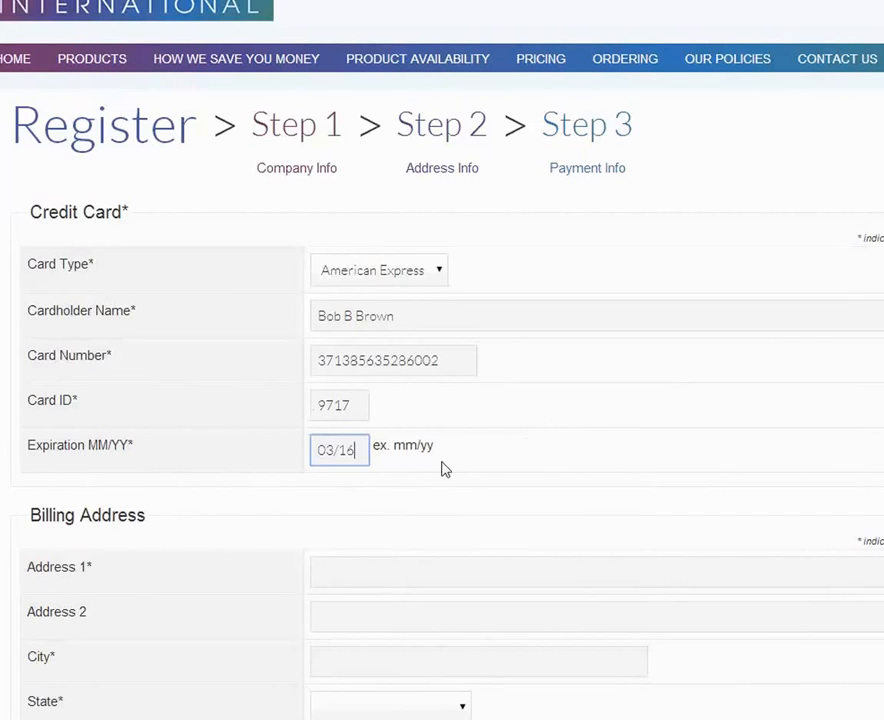
{"action": "scroll", "scroll_direction": "up", "scroll_amount": 3}
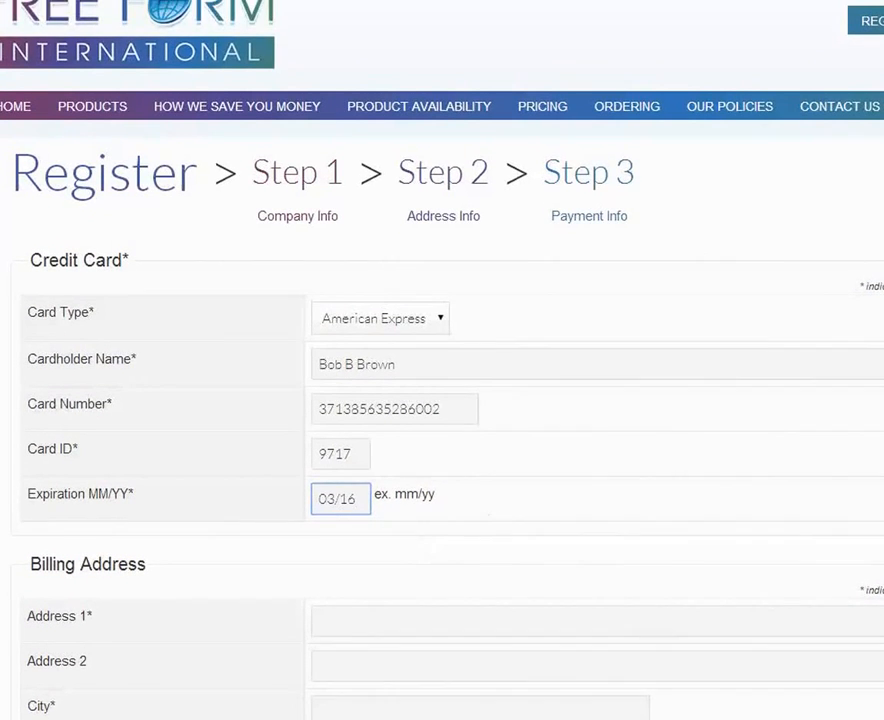
{"action": "scroll", "scroll_direction": "down", "scroll_amount": 3}
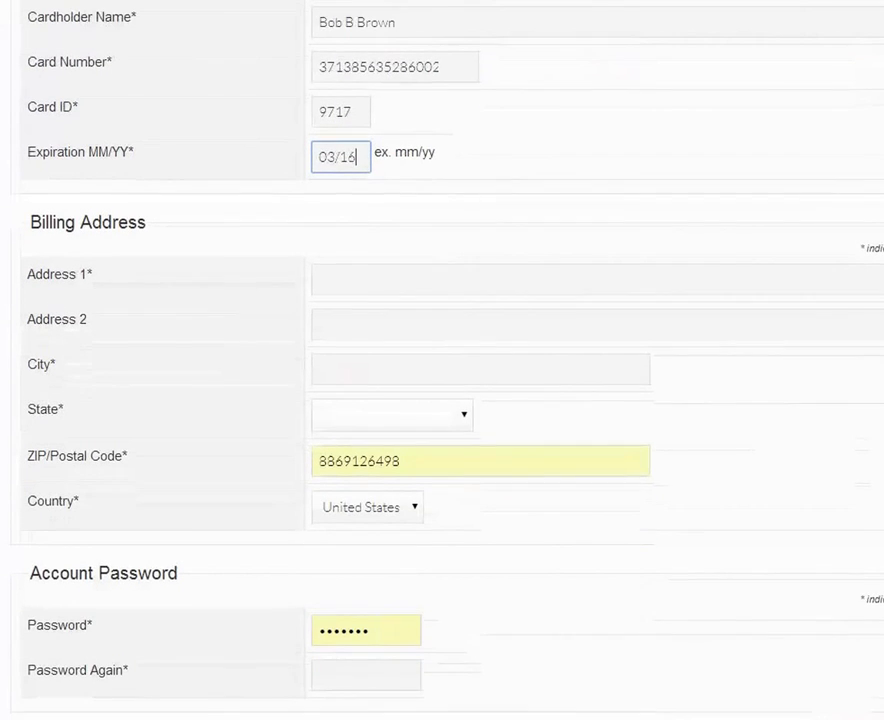
{"action": "left_click", "coordinate": [596, 280]}
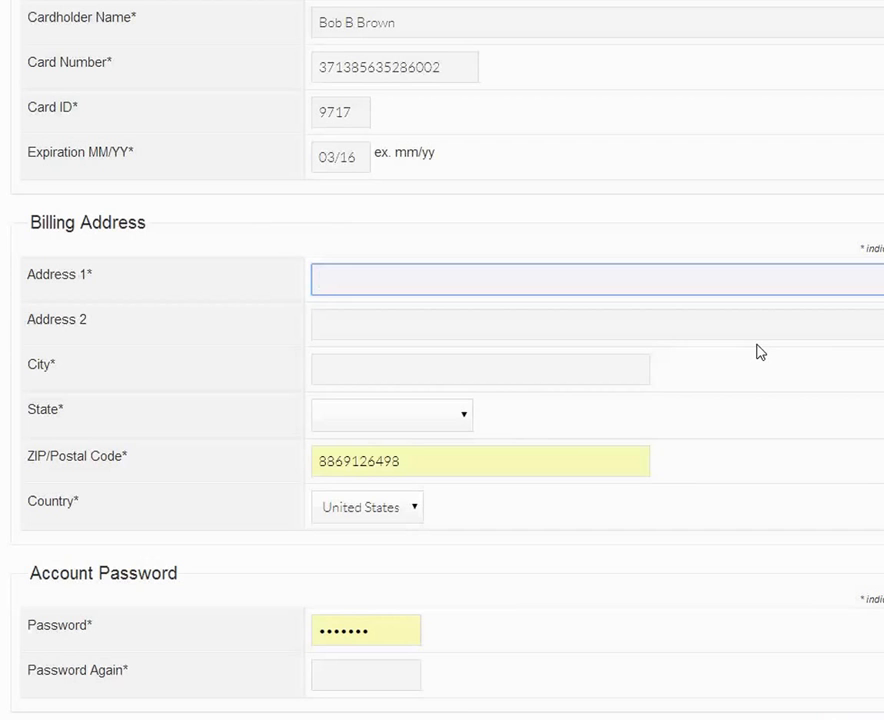
{"action": "type", "text": "62"}
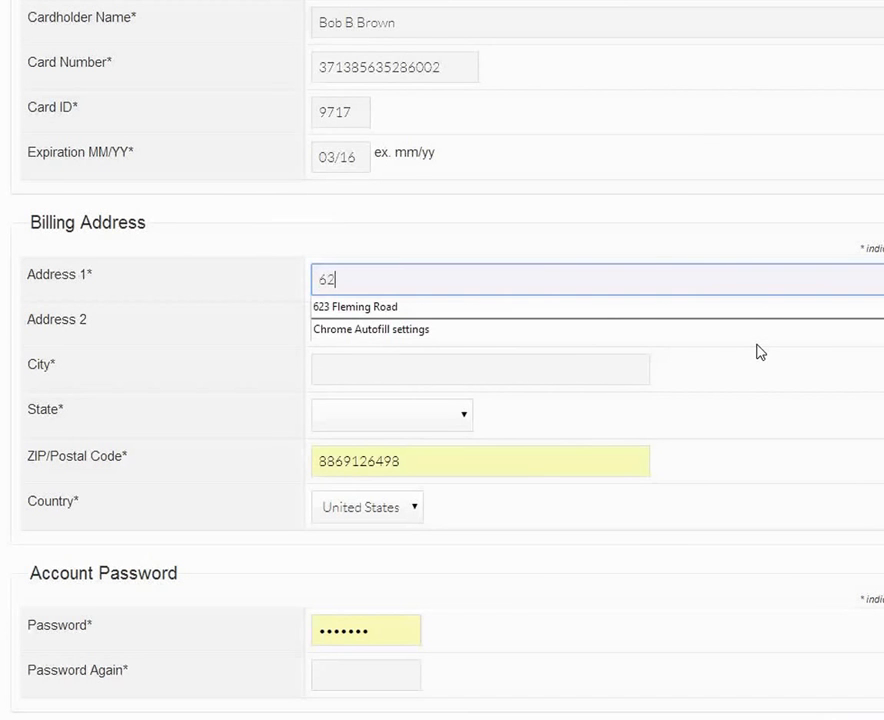
{"action": "left_click", "coordinate": [354, 306]}
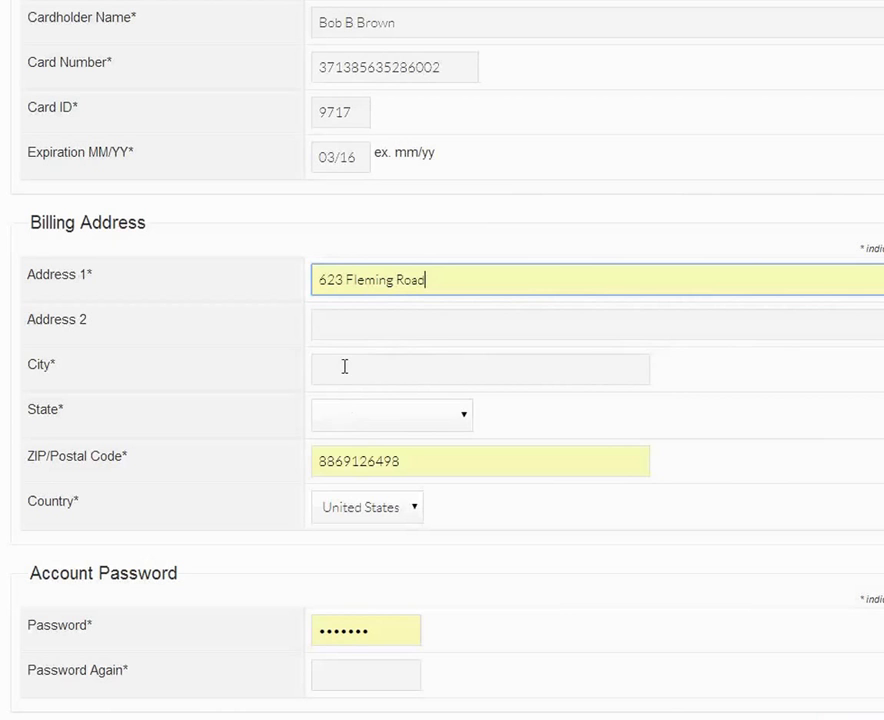
{"action": "type", "text": "c"}
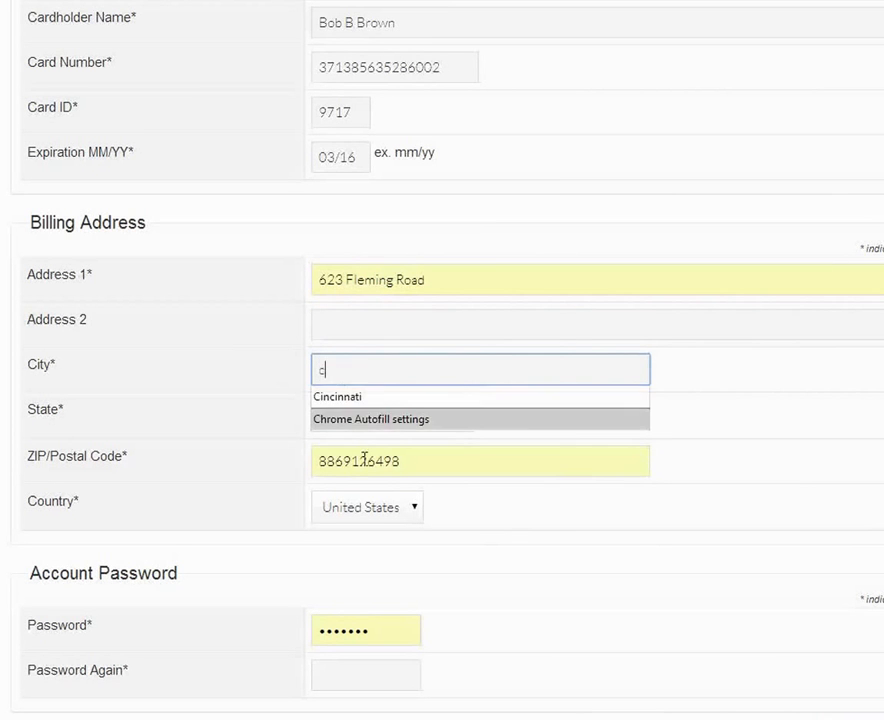
{"action": "left_click", "coordinate": [336, 396]}
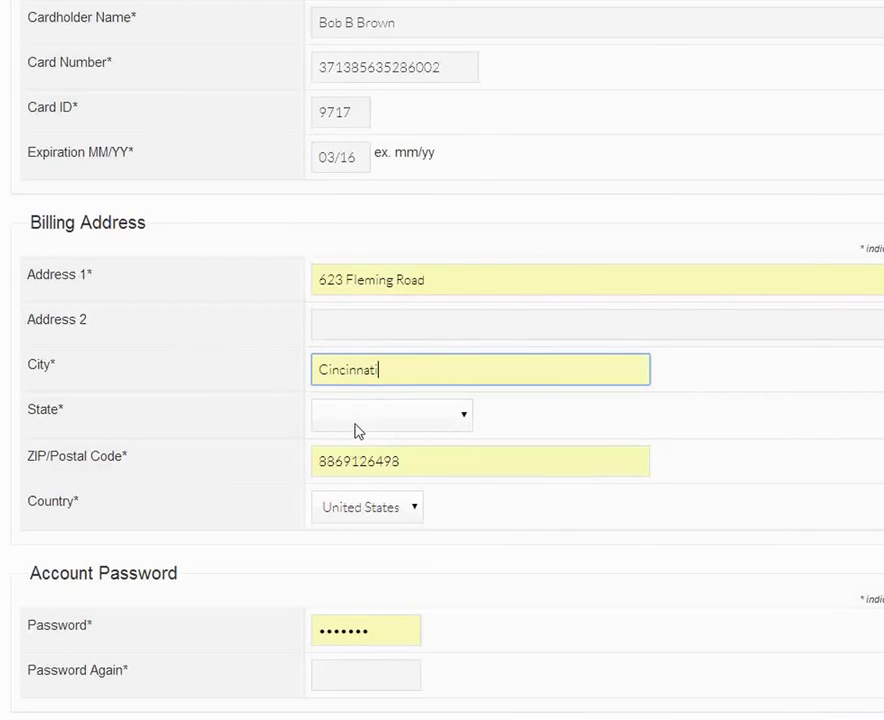
- Set billing state to Ohio and ZIP code to 45231
{"action": "left_click", "coordinate": [390, 414]}
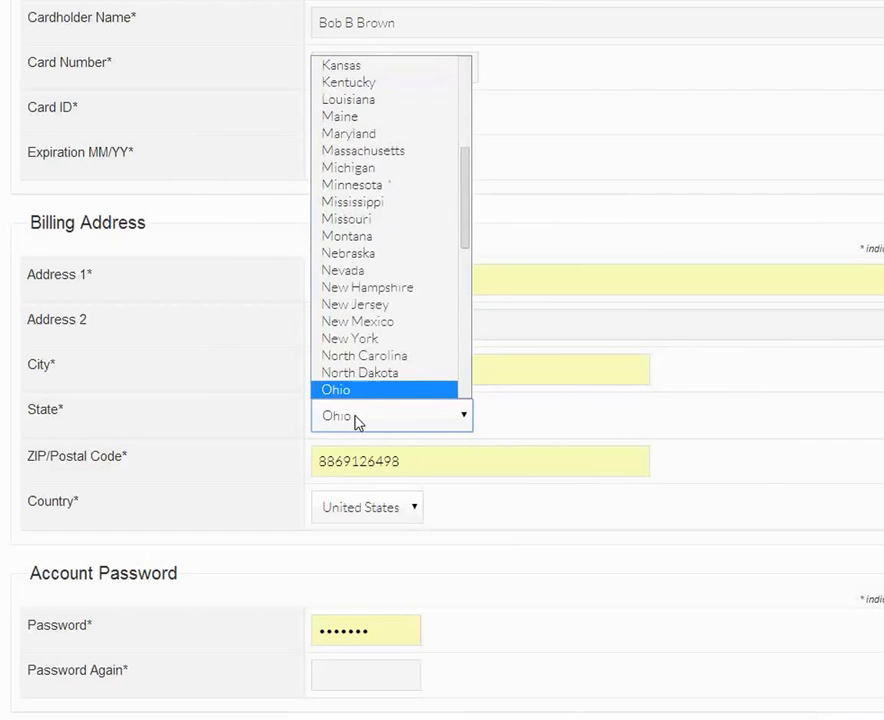
{"action": "left_click", "coordinate": [336, 390]}
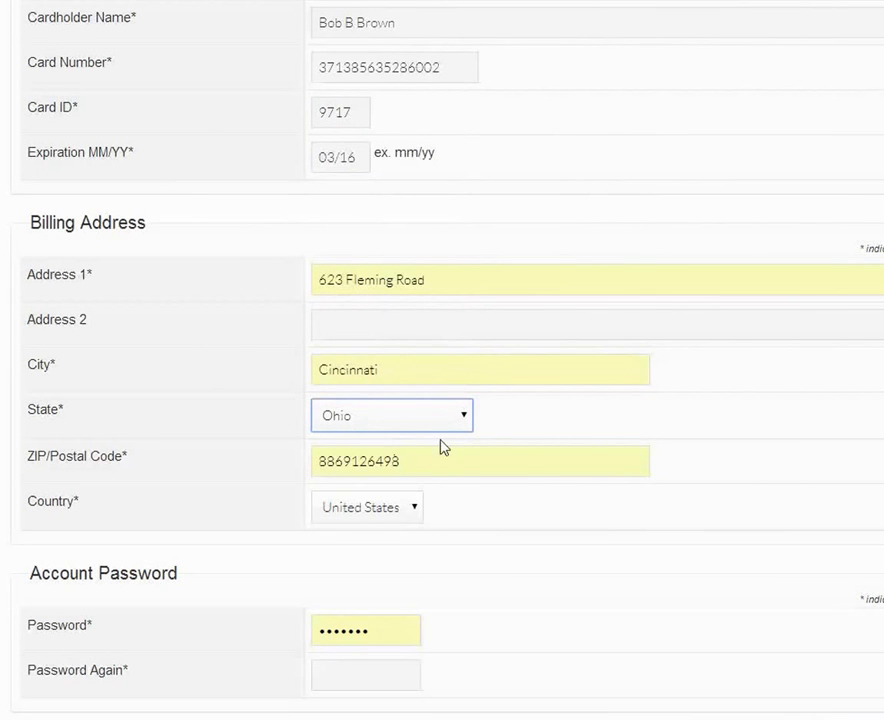
{"action": "triple_click", "coordinate": [480, 460]}
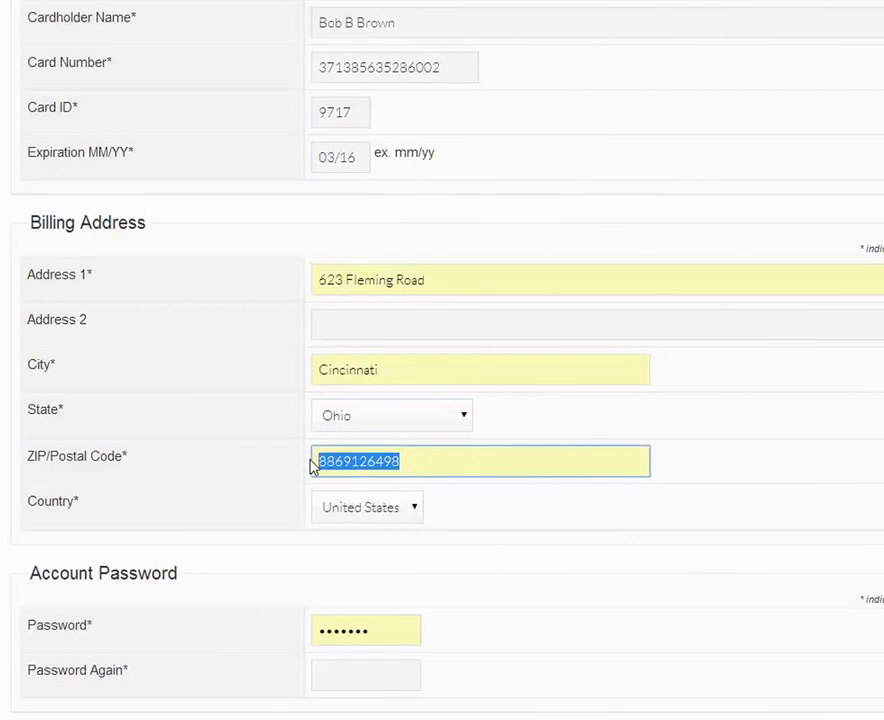
{"action": "type", "text": "45231"}
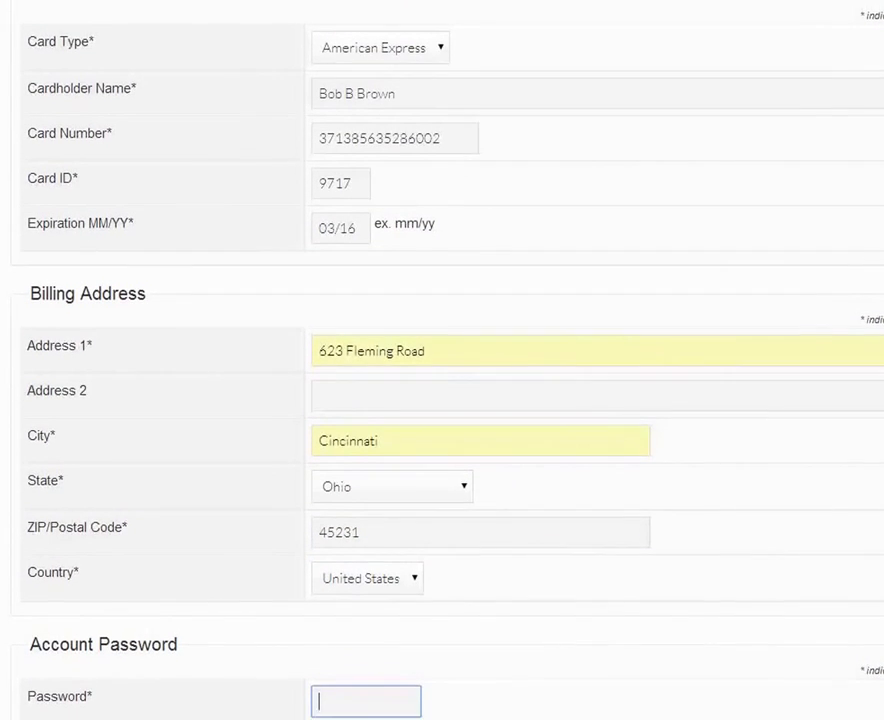
{"action": "scroll", "scroll_direction": "down", "scroll_amount": 3}
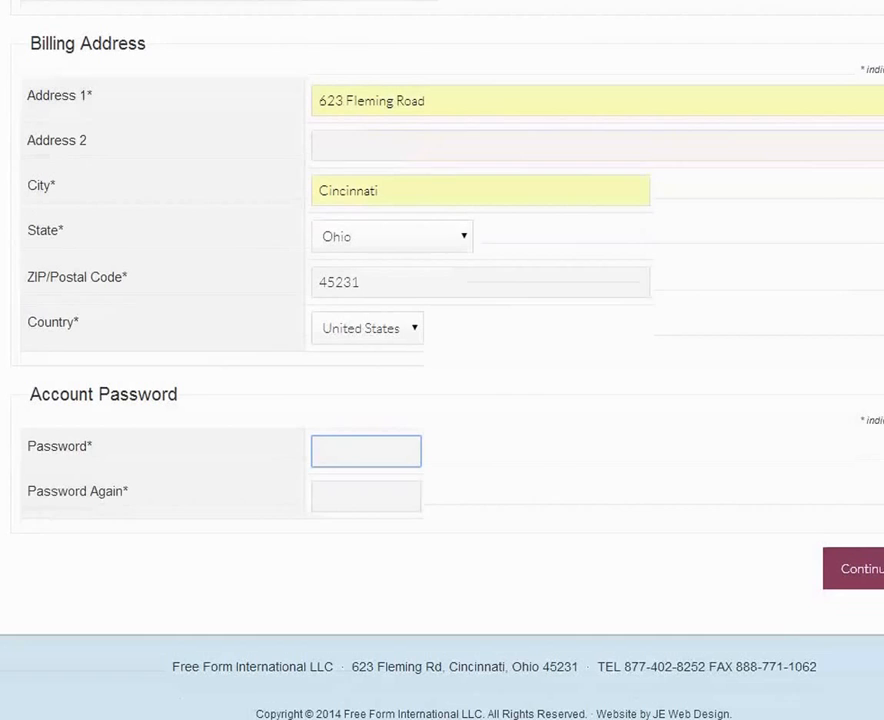
- Set and confirm the account password and submit, reaching the Done page
{"action": "scroll", "scroll_direction": "up", "scroll_amount": 3}
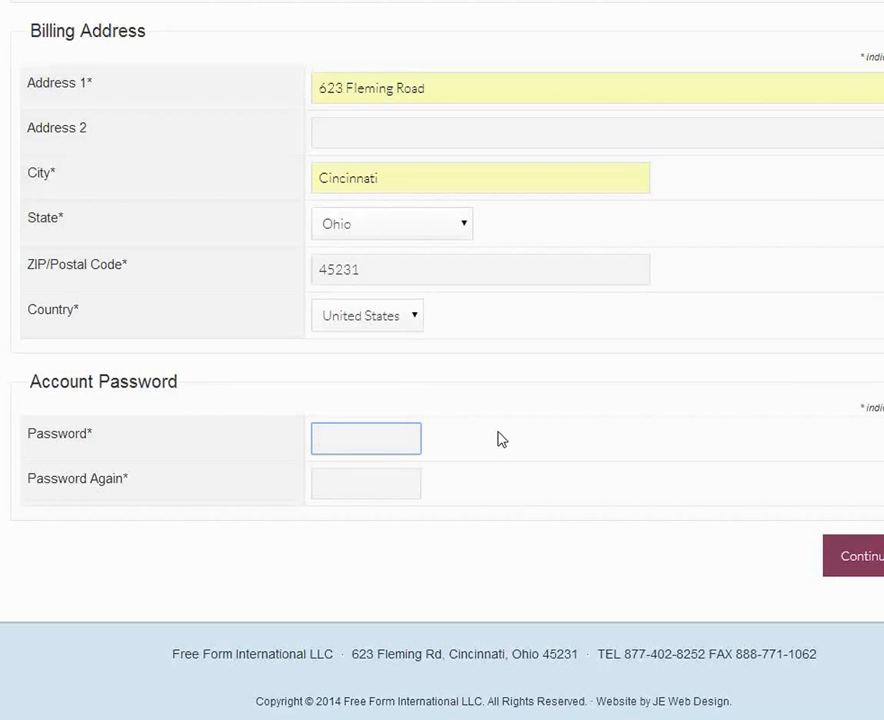
{"action": "left_click", "coordinate": [364, 438]}
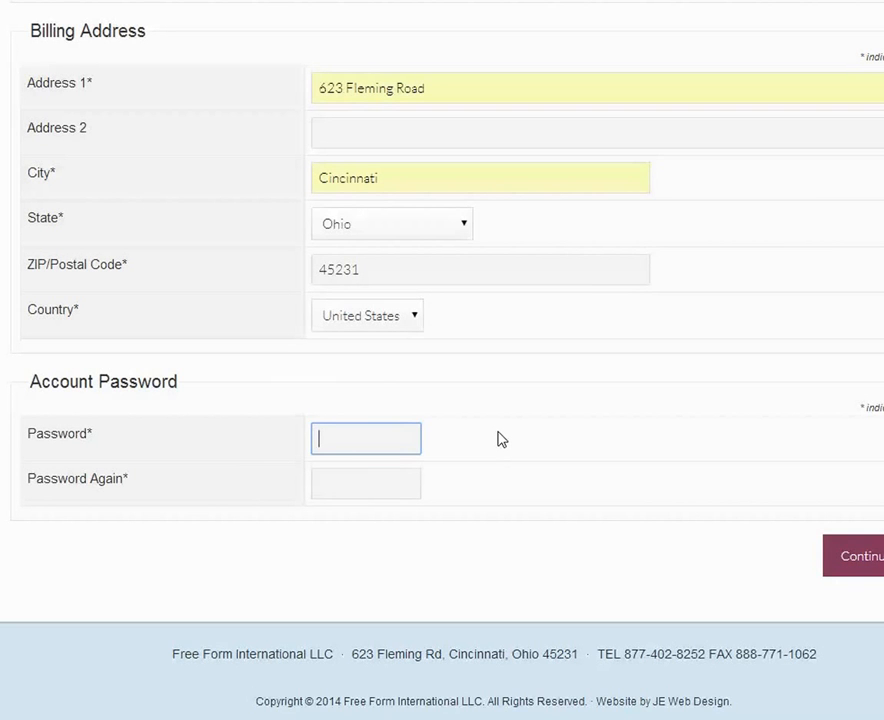
{"action": "type", "text": "•••••"}
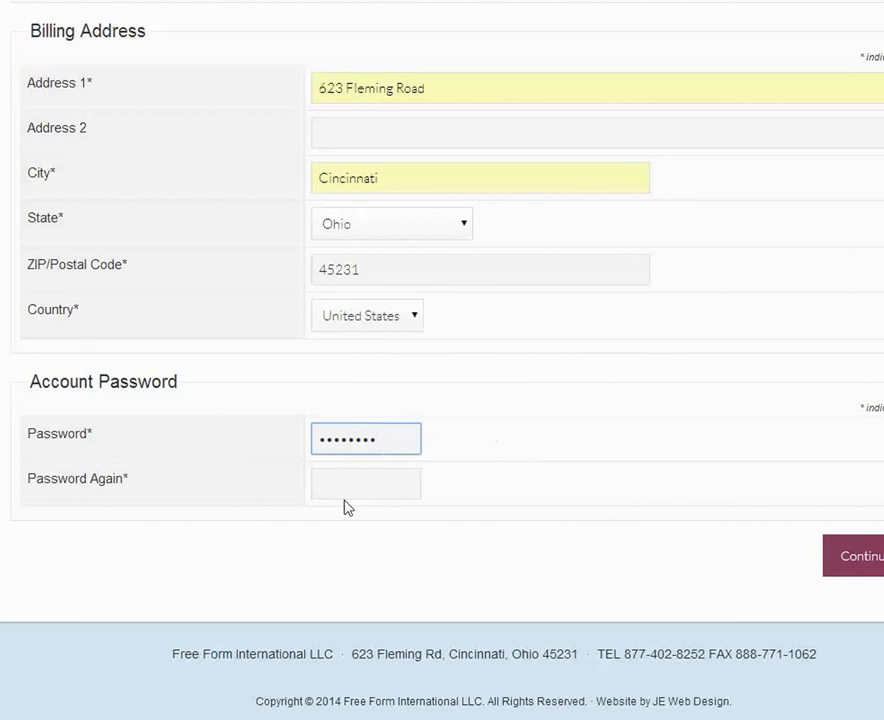
{"action": "left_click", "coordinate": [364, 482]}
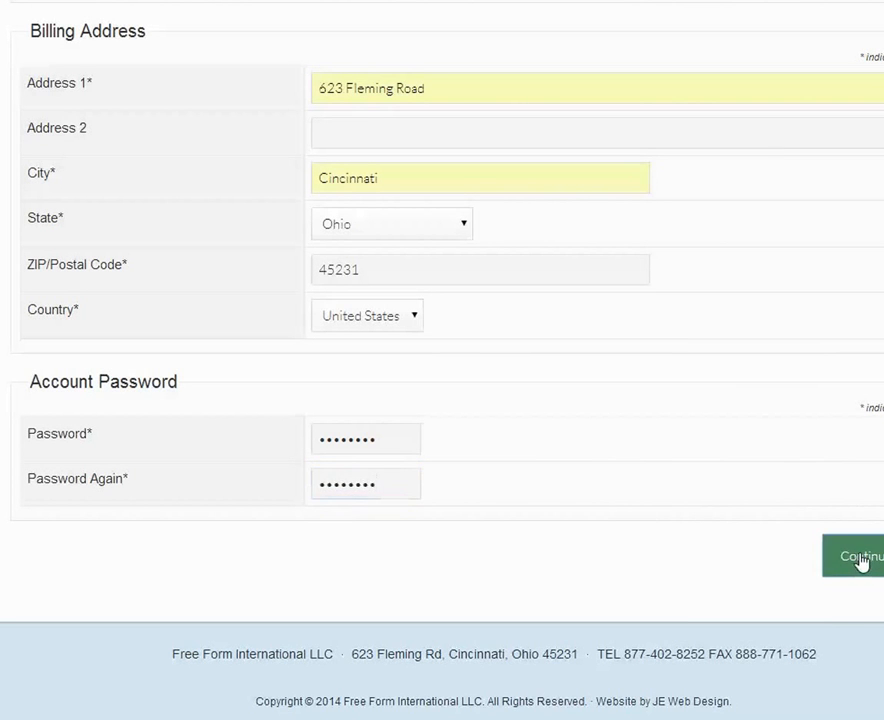
{"action": "left_click", "coordinate": [860, 556]}
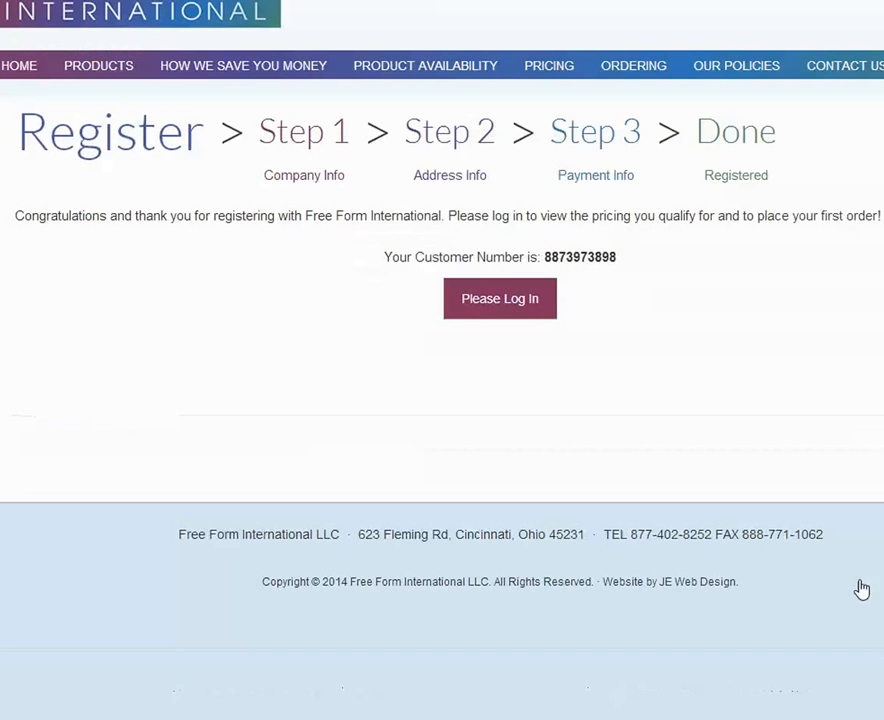
{"action": "mouse_move", "coordinate": [570, 390]}
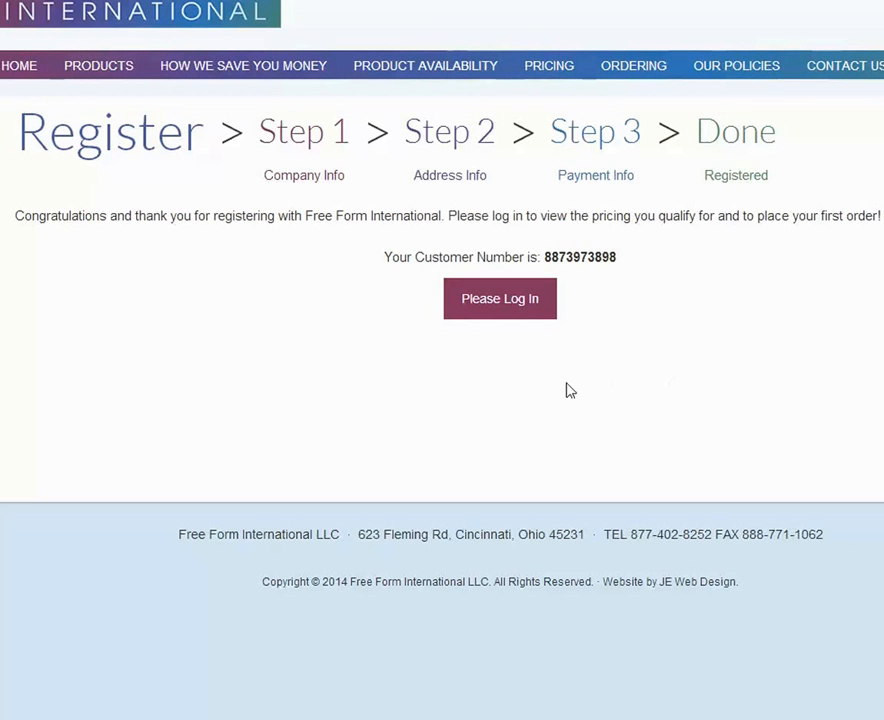
{"action": "mouse_move", "coordinate": [680, 214]}
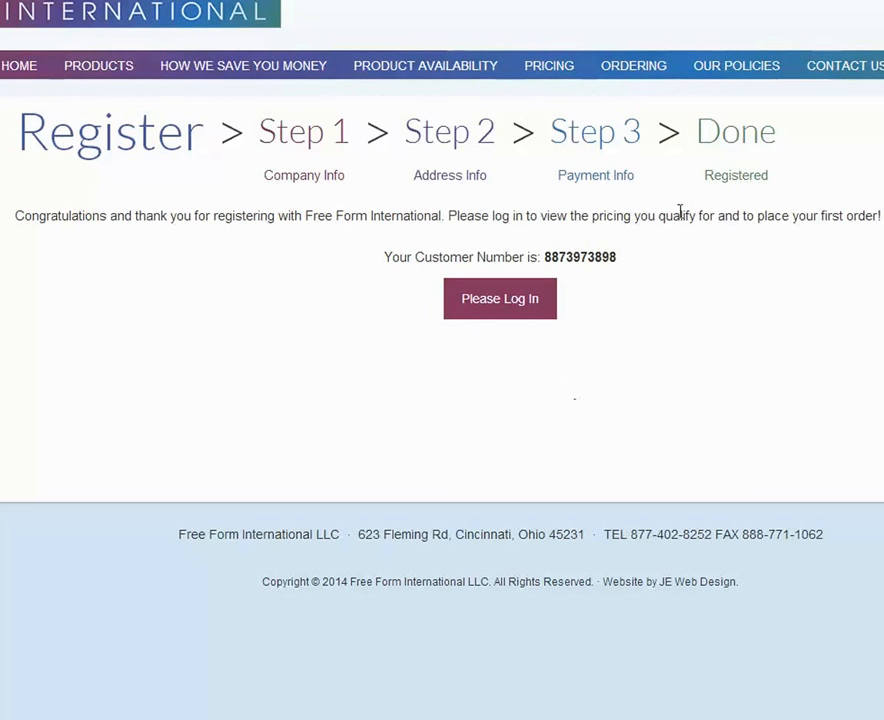
{"action": "mouse_move", "coordinate": [770, 202]}
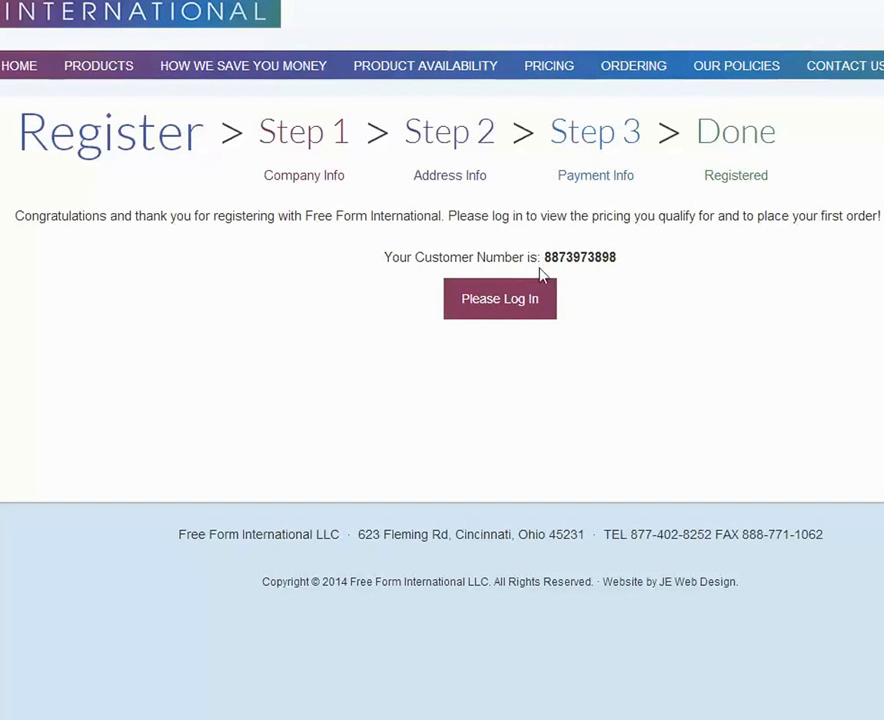
{"action": "mouse_move", "coordinate": [570, 264]}
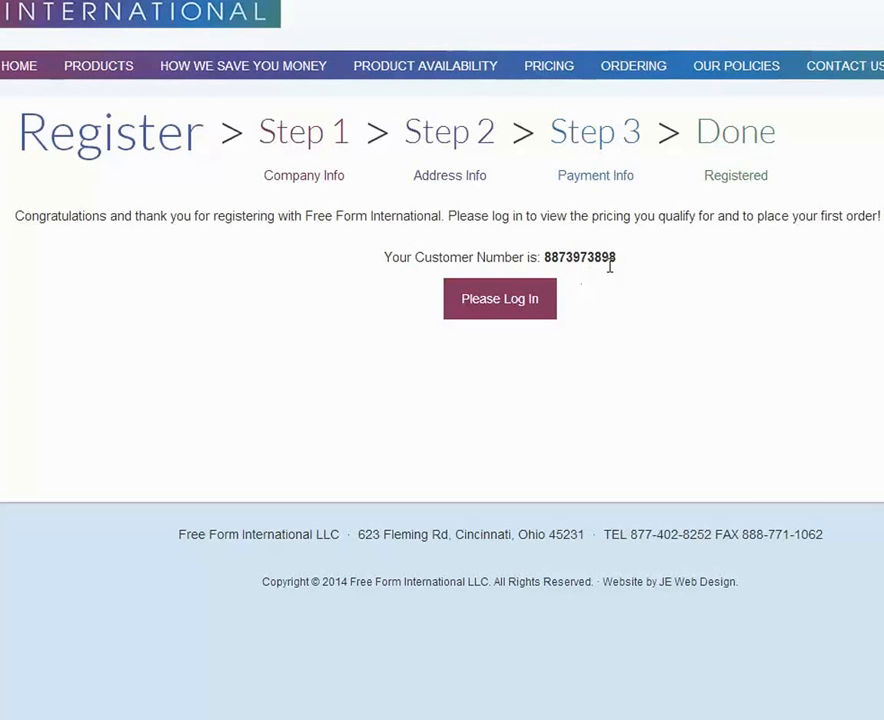
{"action": "mouse_move", "coordinate": [624, 268]}
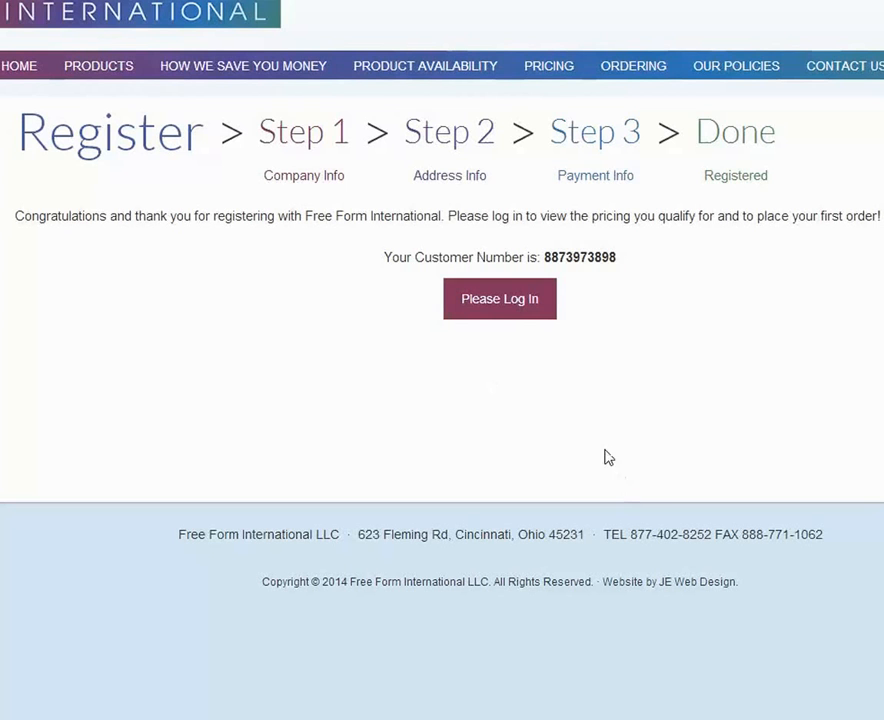
{"action": "mouse_move", "coordinate": [636, 300]}
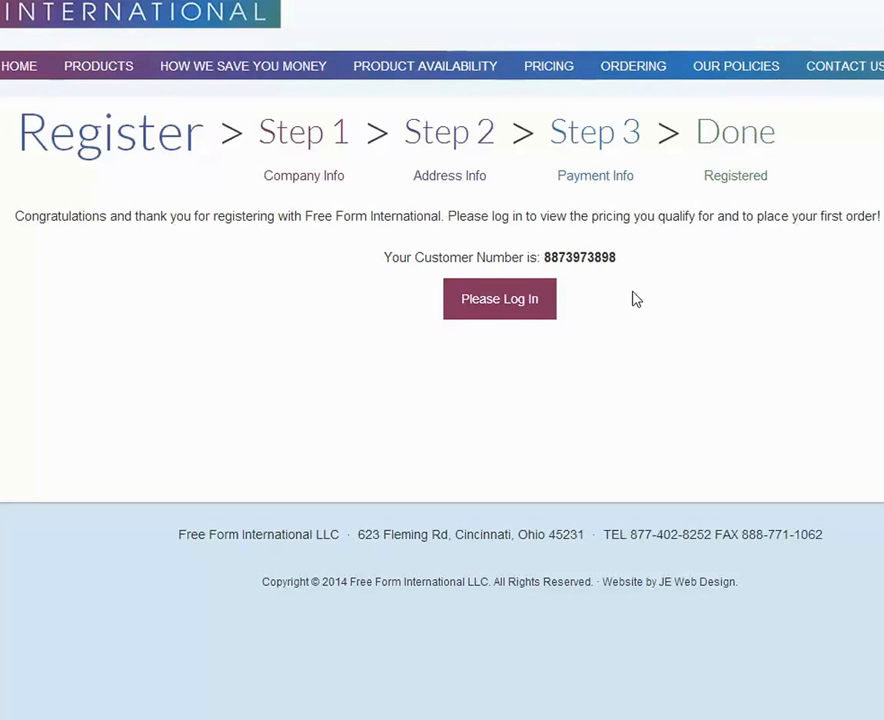
{"action": "mouse_move", "coordinate": [688, 268]}
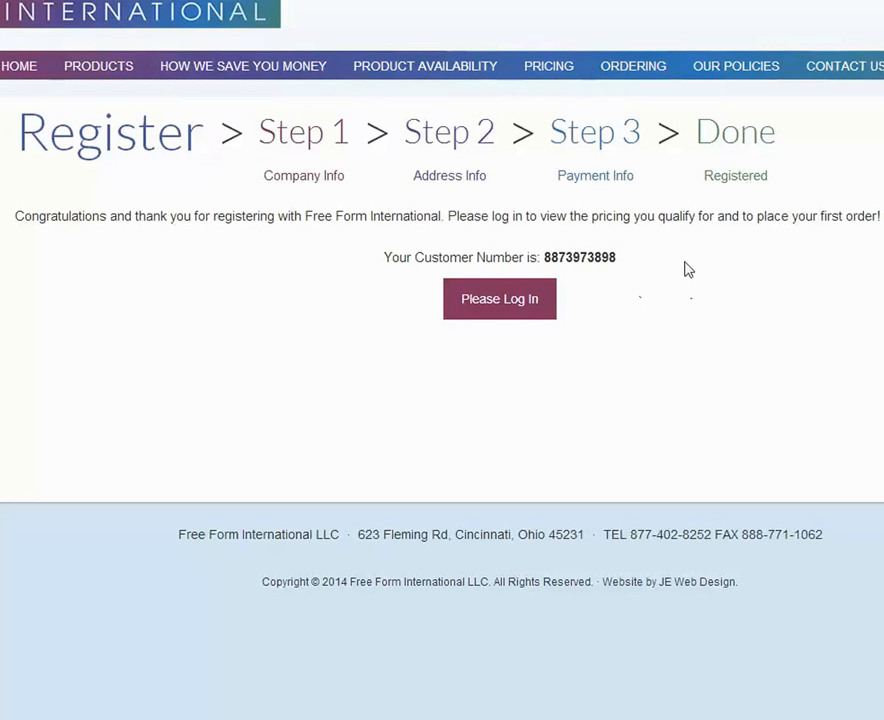